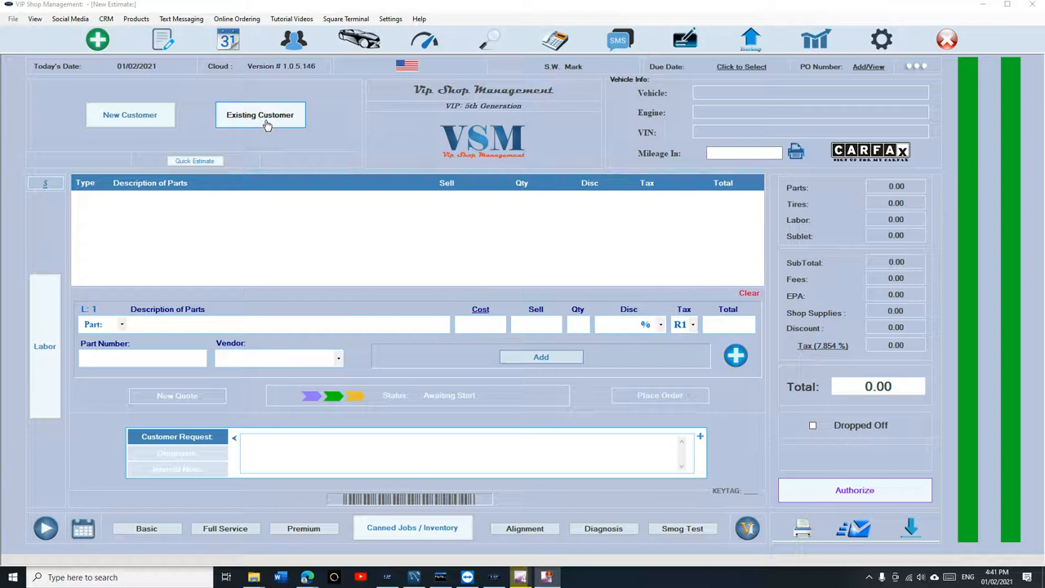
mouse_move(263, 124)
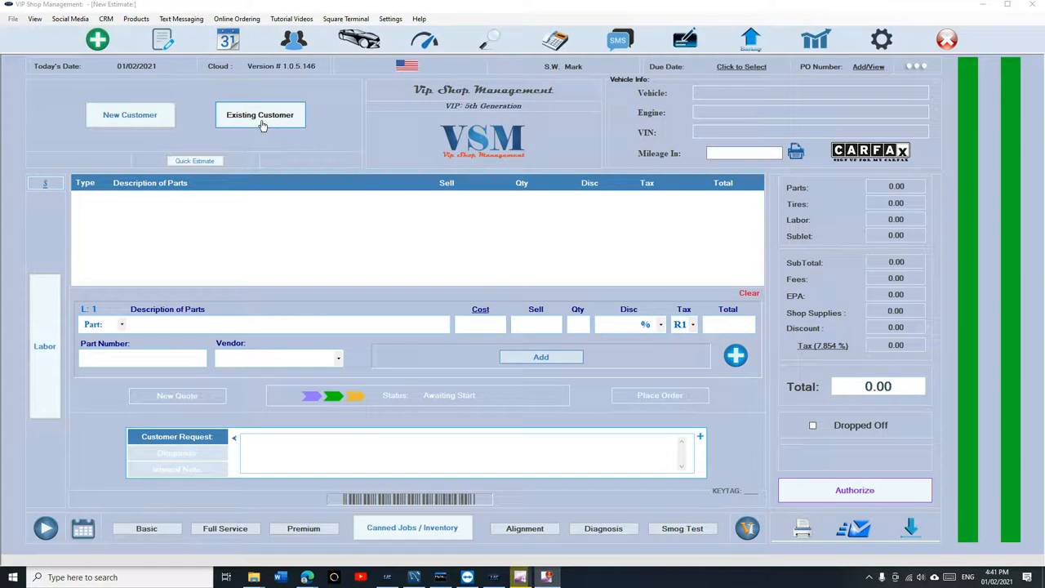
- Look up the existing customer and attach their 2006 Pontiac G6 GT to a new estimate
click(260, 114)
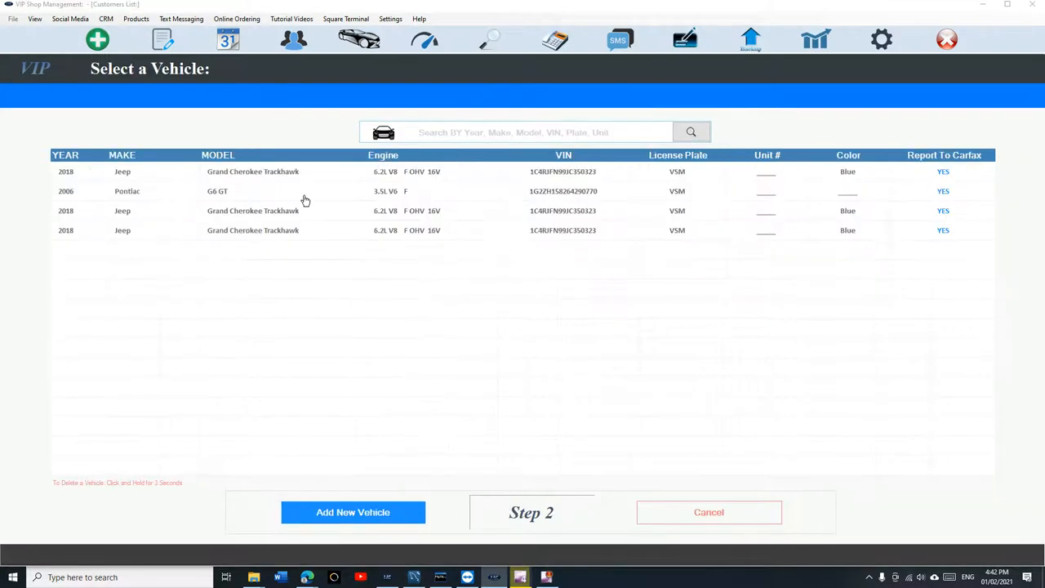
click(307, 191)
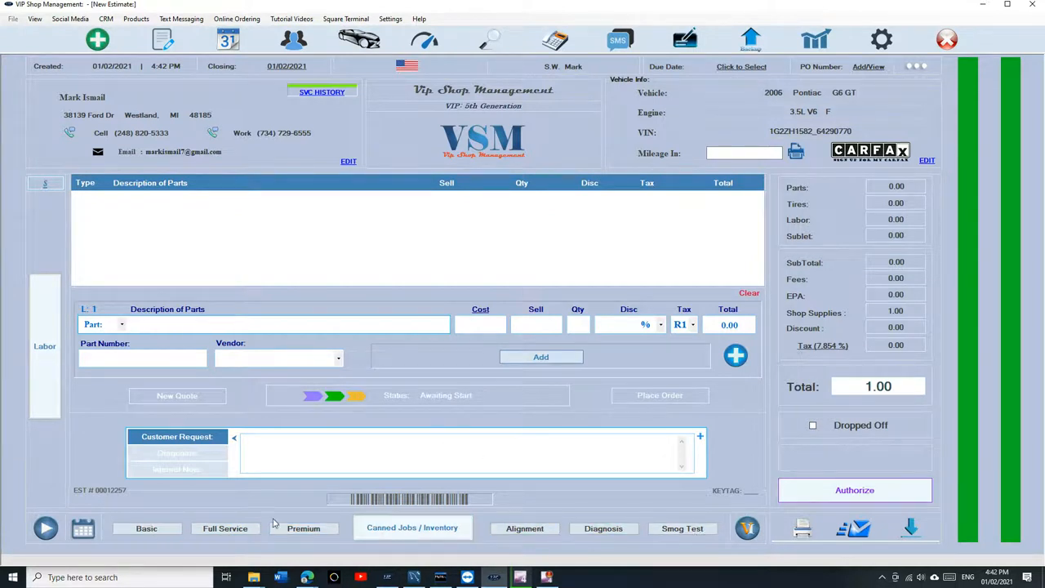
- Assign the Oil Change1 code to the Basic quick button, save it and return to the estimate
click(147, 529)
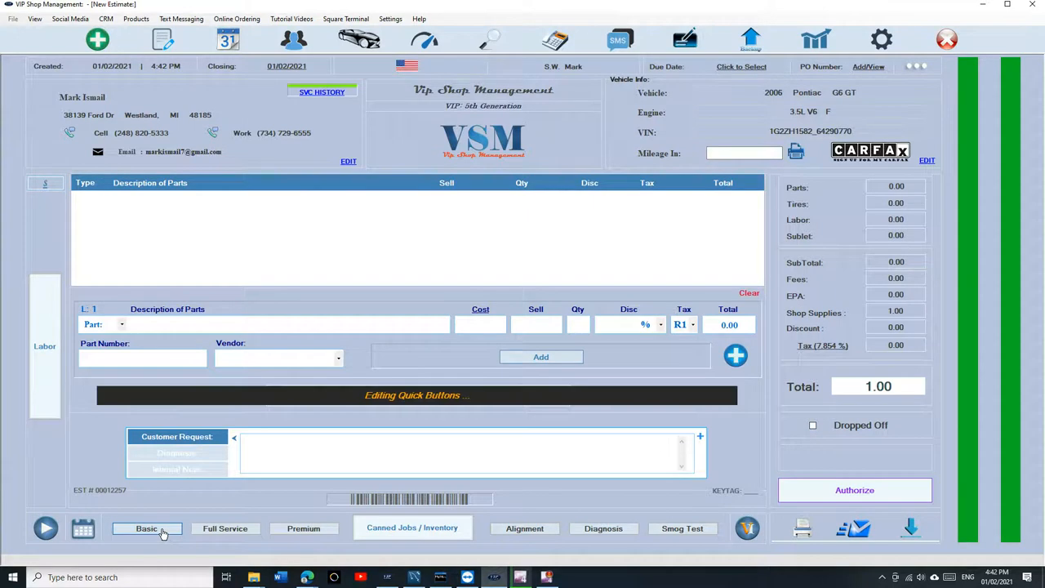
click(147, 529)
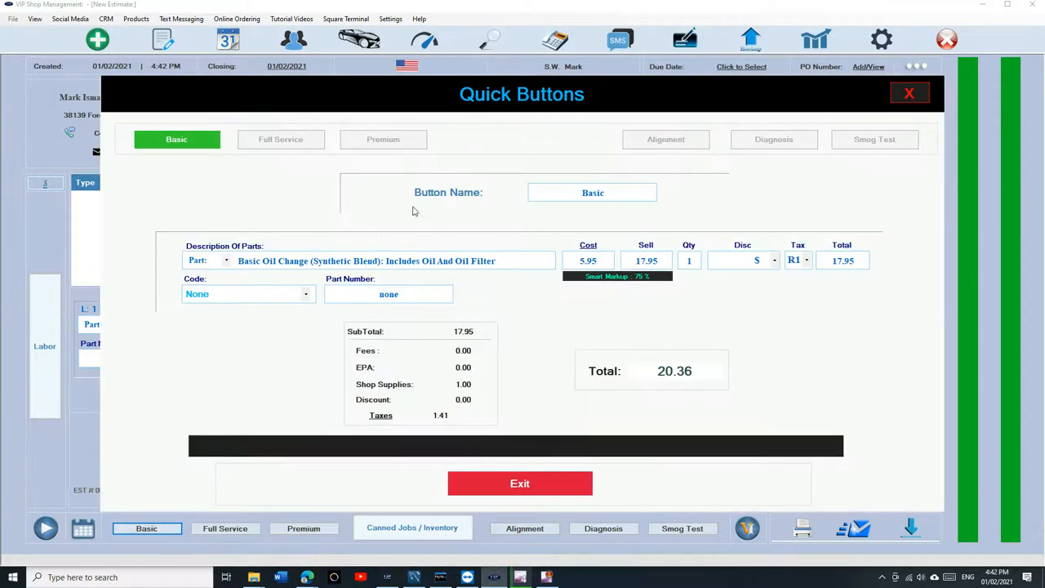
mouse_move(294, 268)
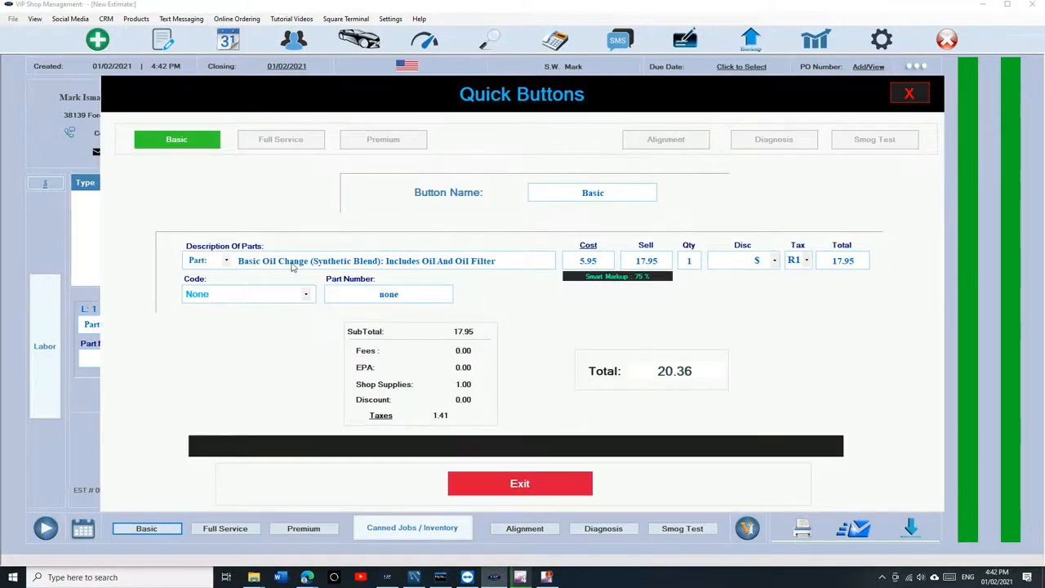
click(245, 294)
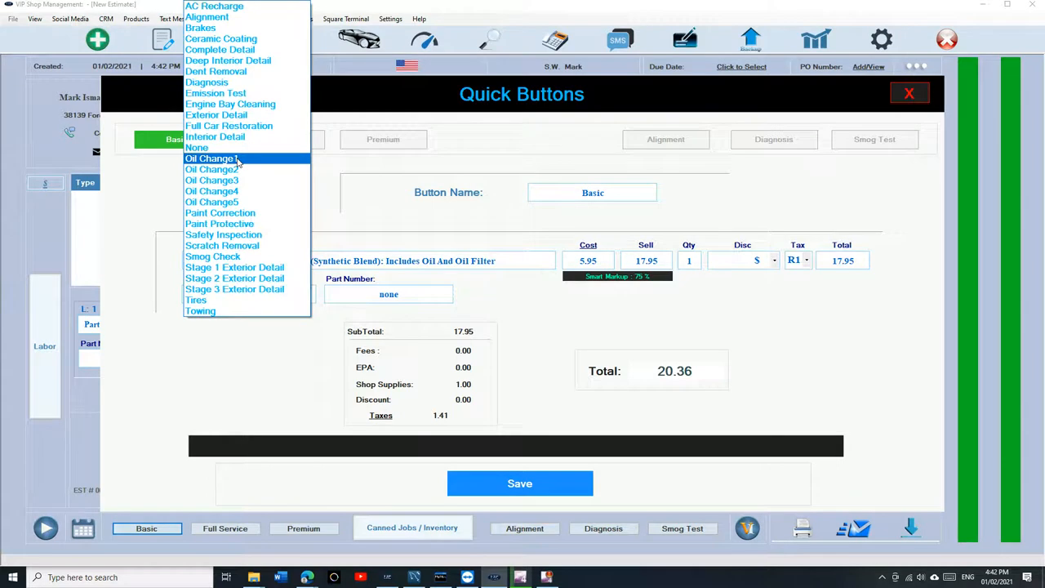
click(211, 159)
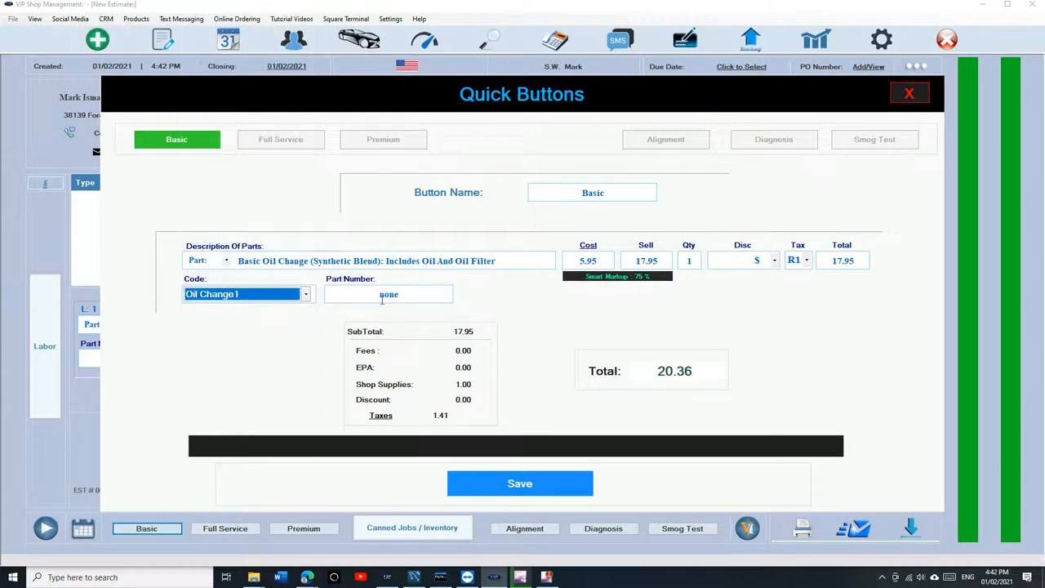
click(519, 483)
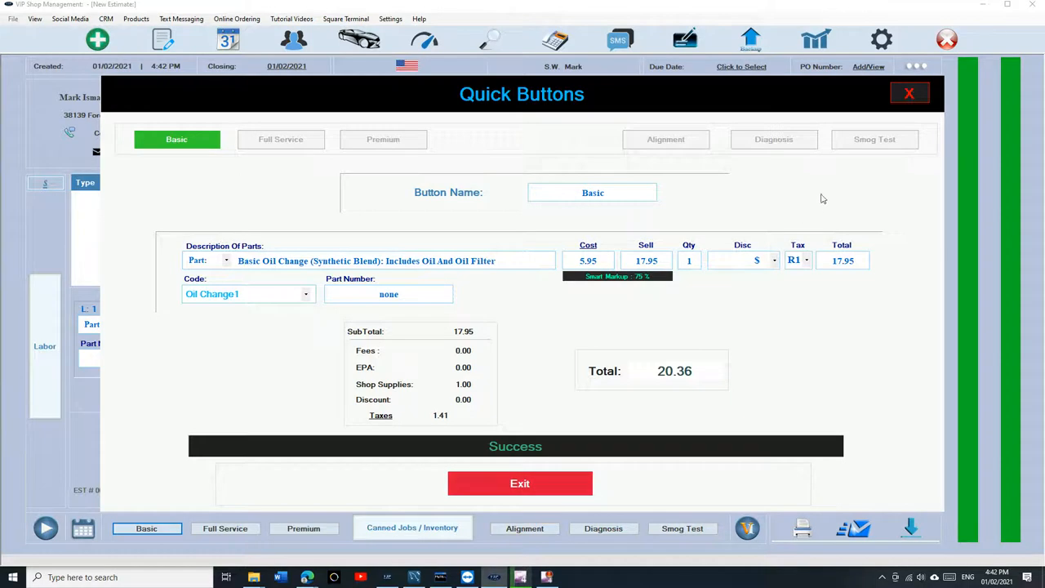
click(519, 484)
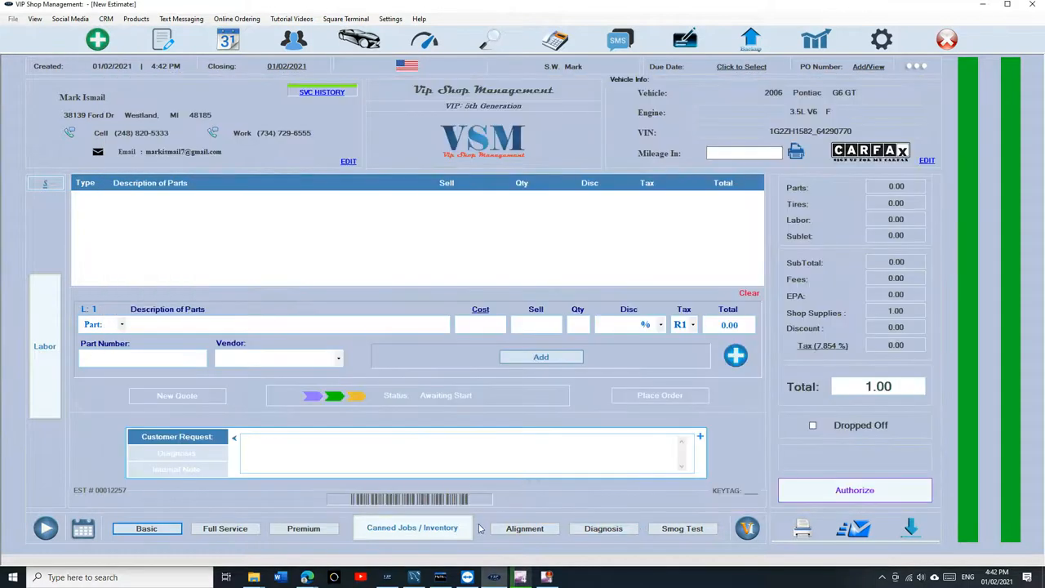
mouse_move(592, 543)
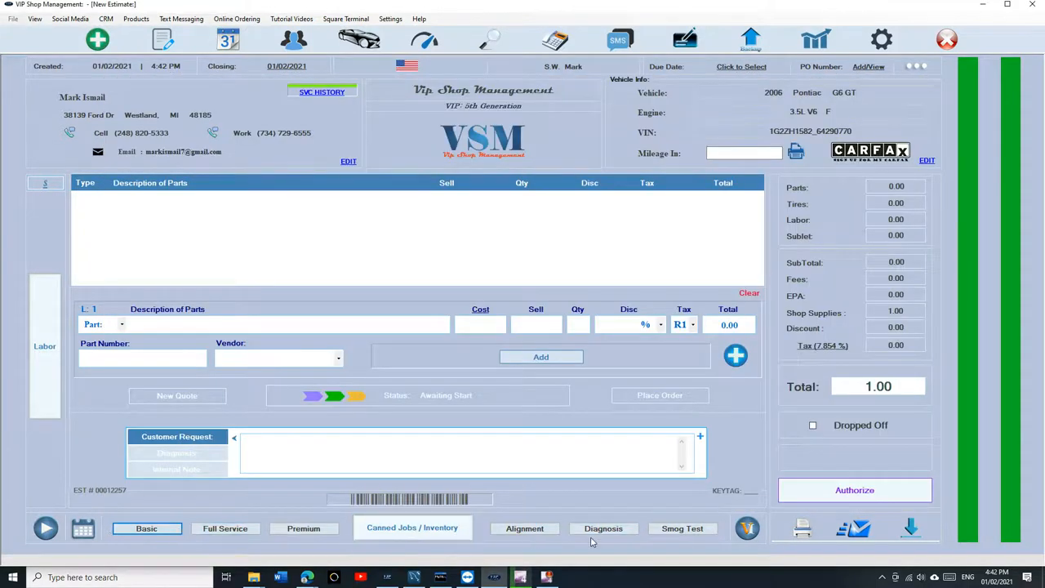
mouse_move(640, 542)
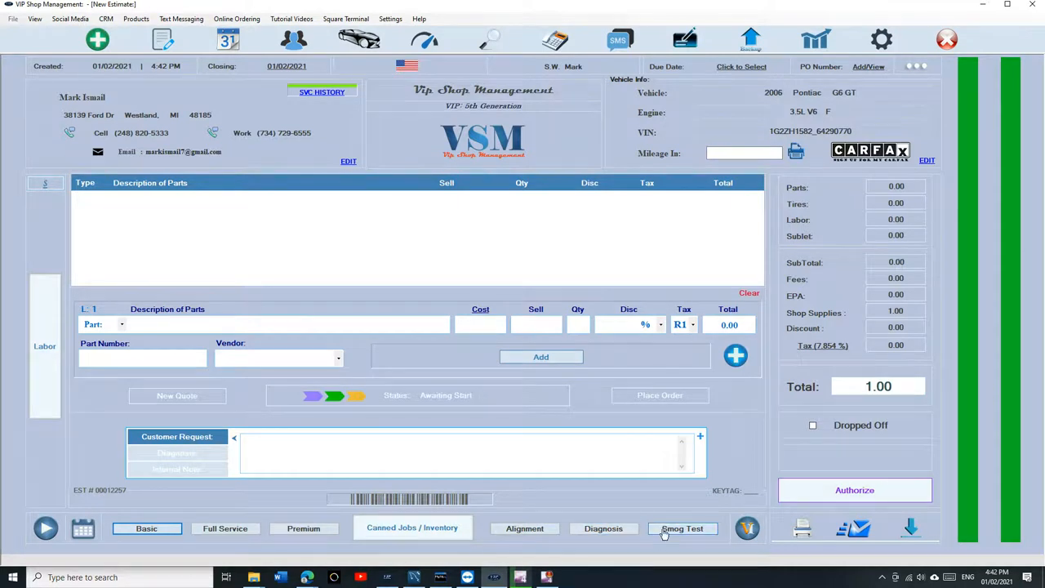
- Edit the Smog Test quick button and keep Smog Check as its service code
click(683, 529)
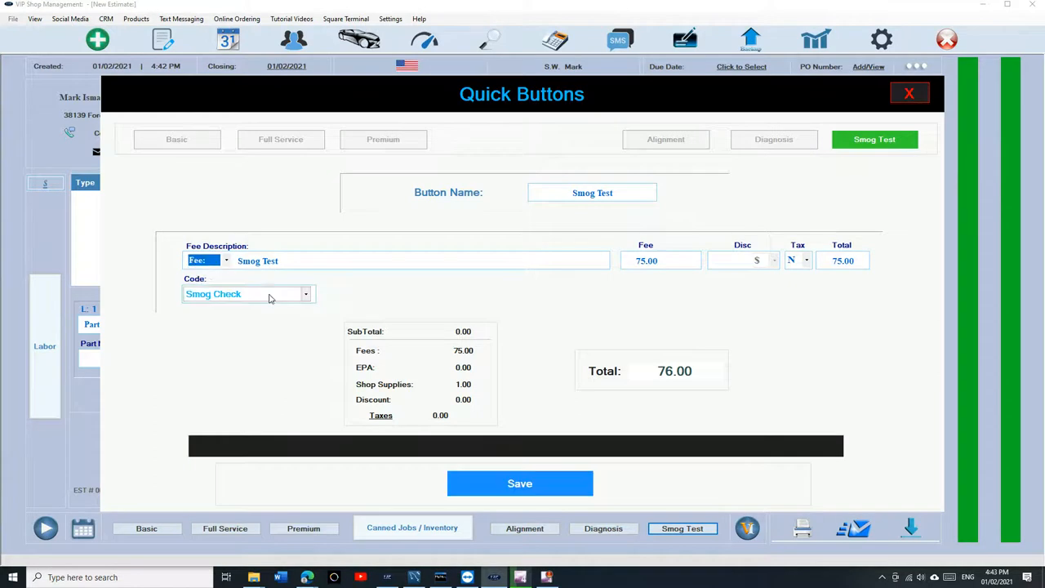
click(305, 293)
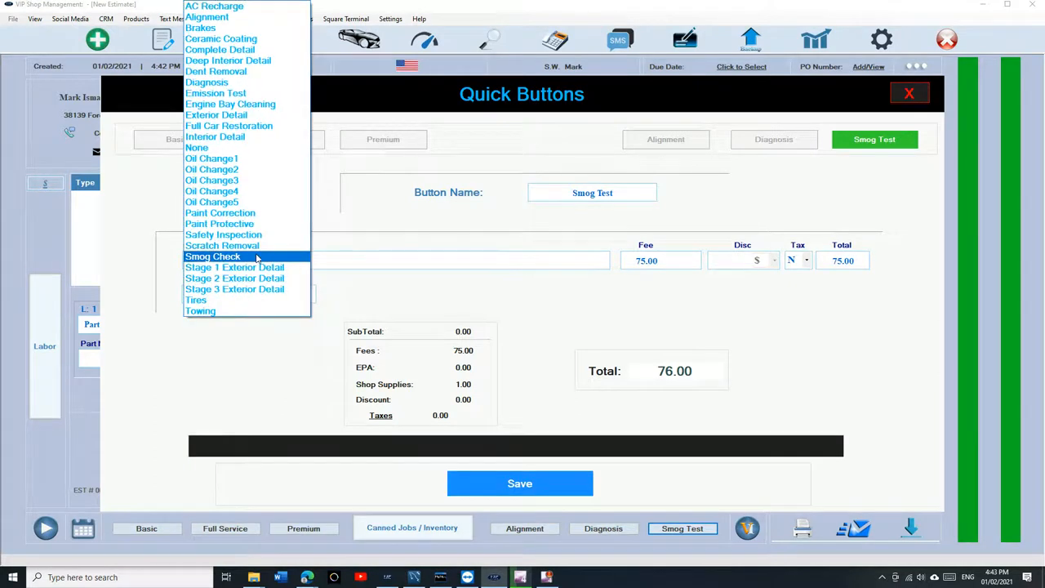
click(212, 257)
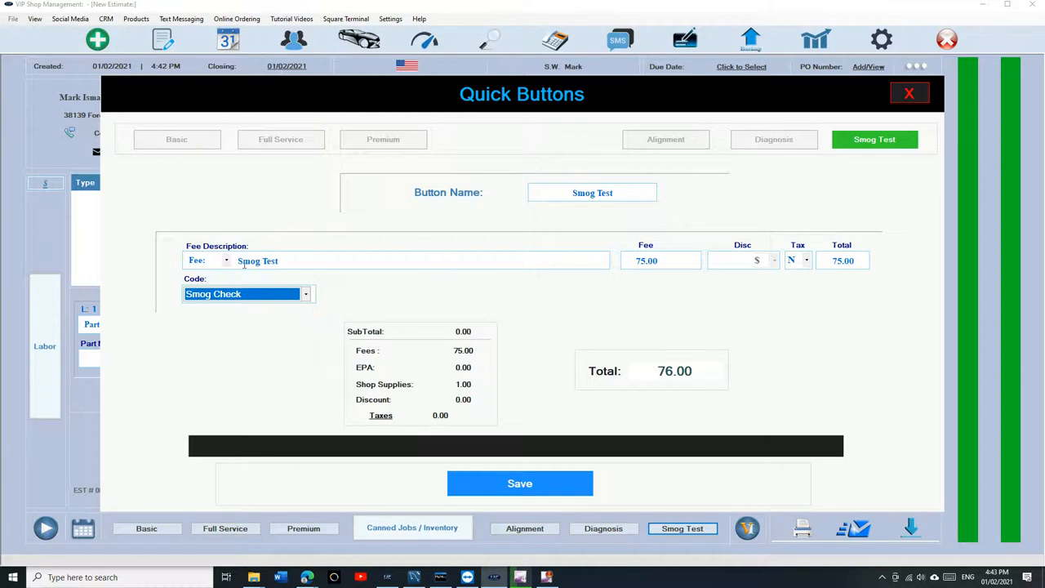
mouse_move(639, 273)
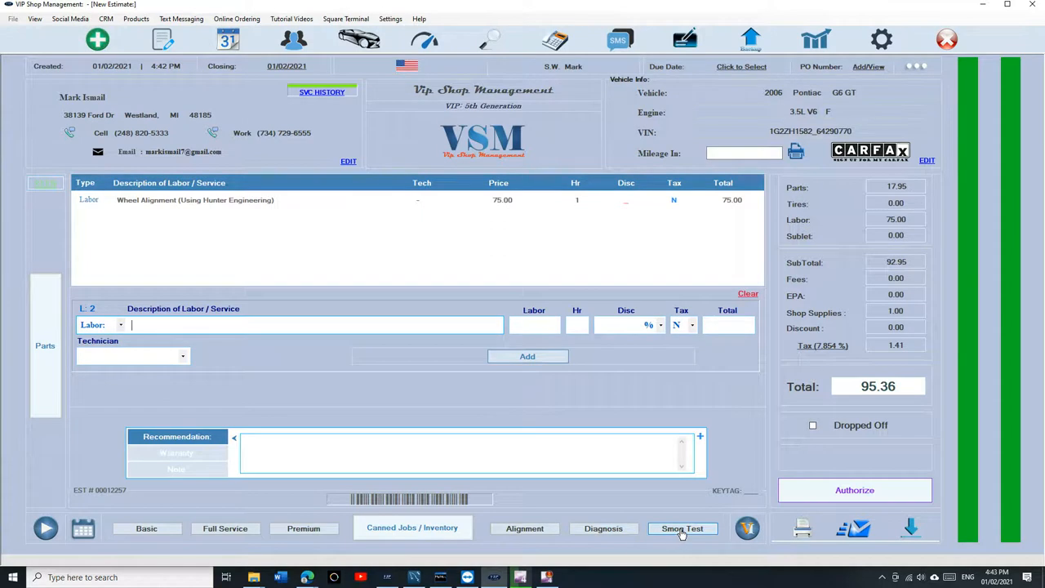
- Add the $75 Smog Test fee to the estimate, bringing the total to $170.36, and view the parts list
click(683, 529)
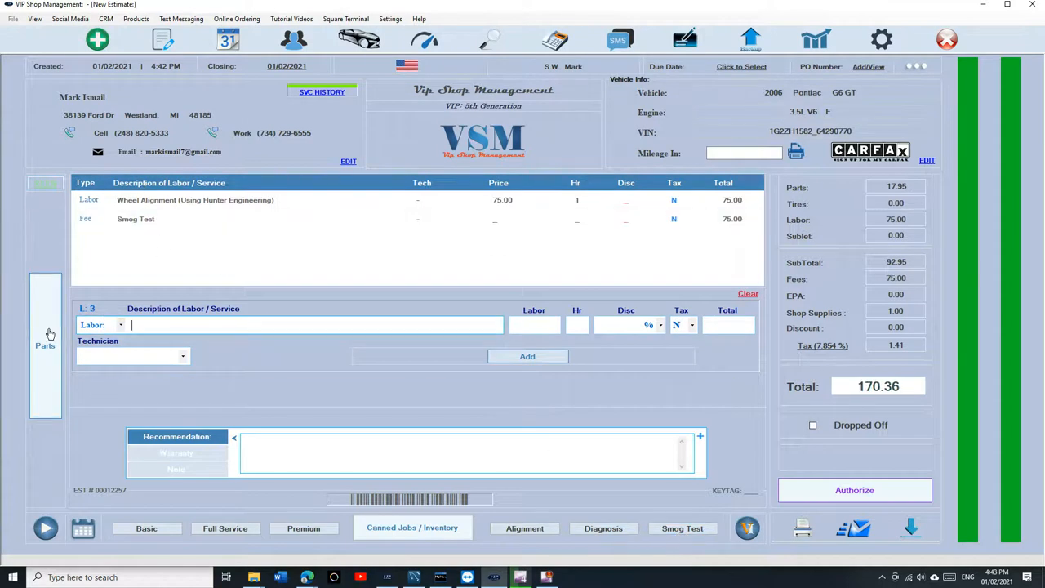
click(46, 338)
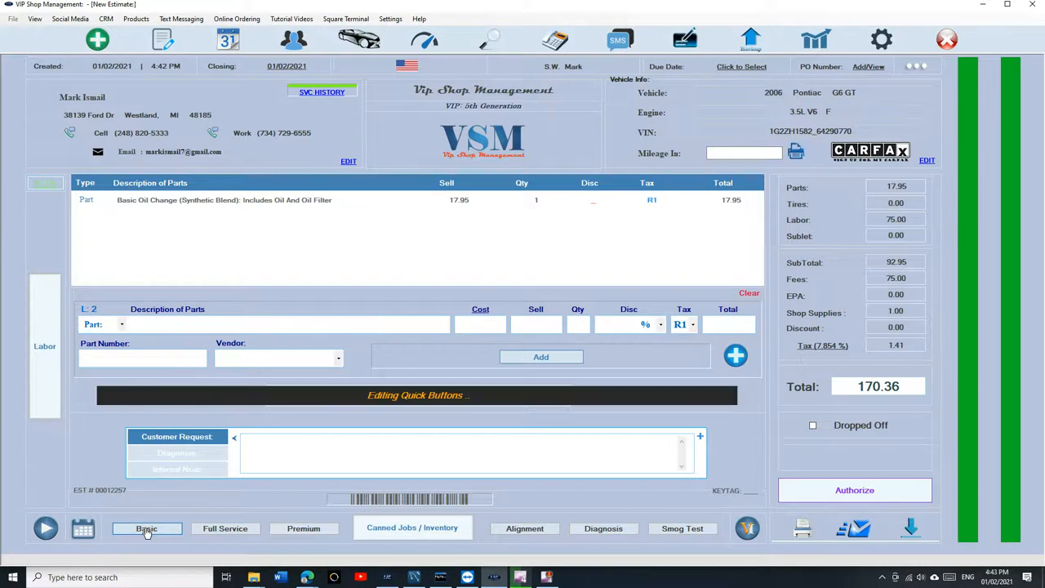
click(147, 529)
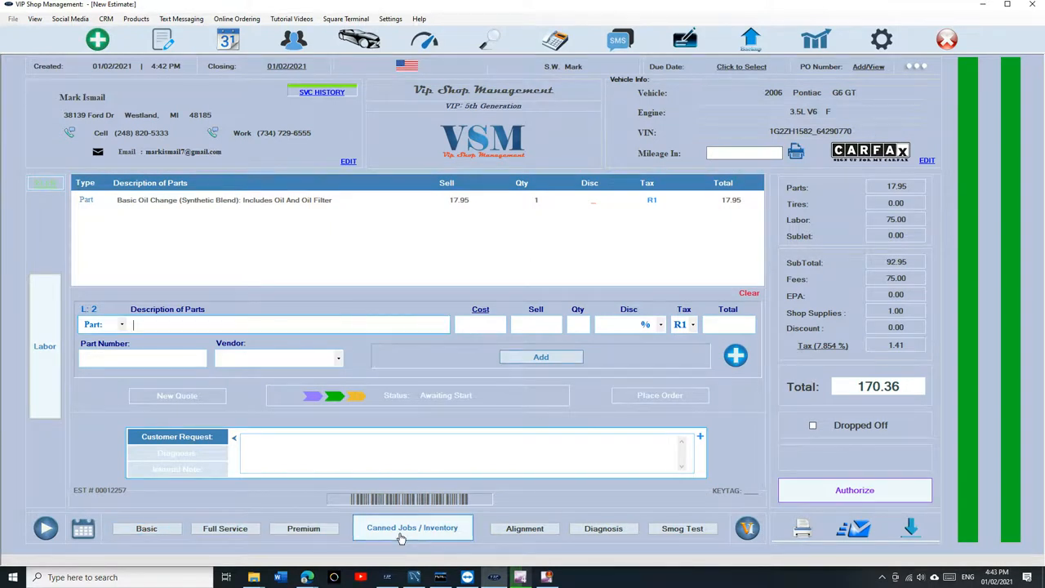
- Create and save a new canned job named Starter from the Canned Jobs list
click(412, 529)
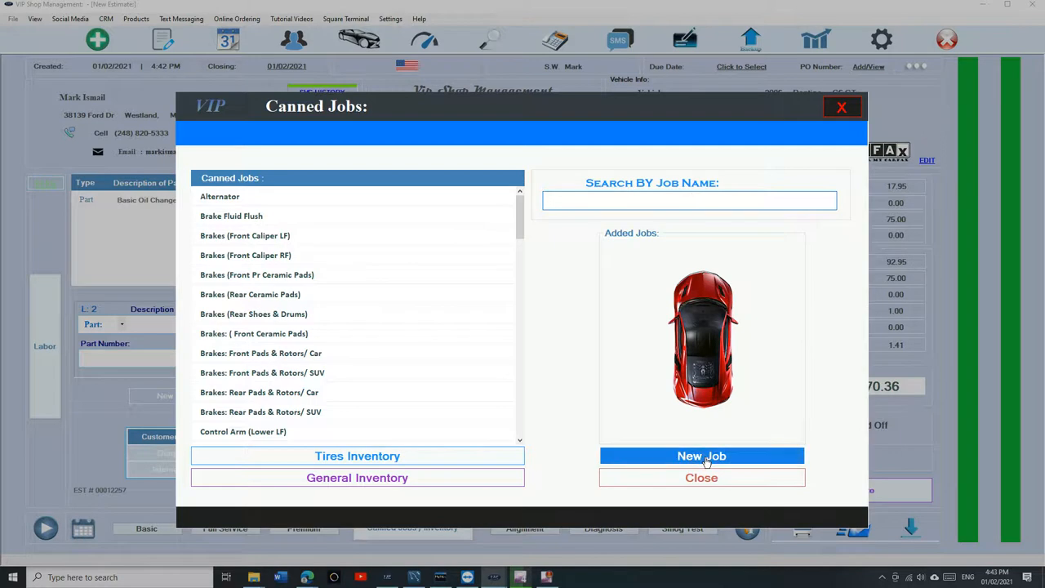
click(700, 456)
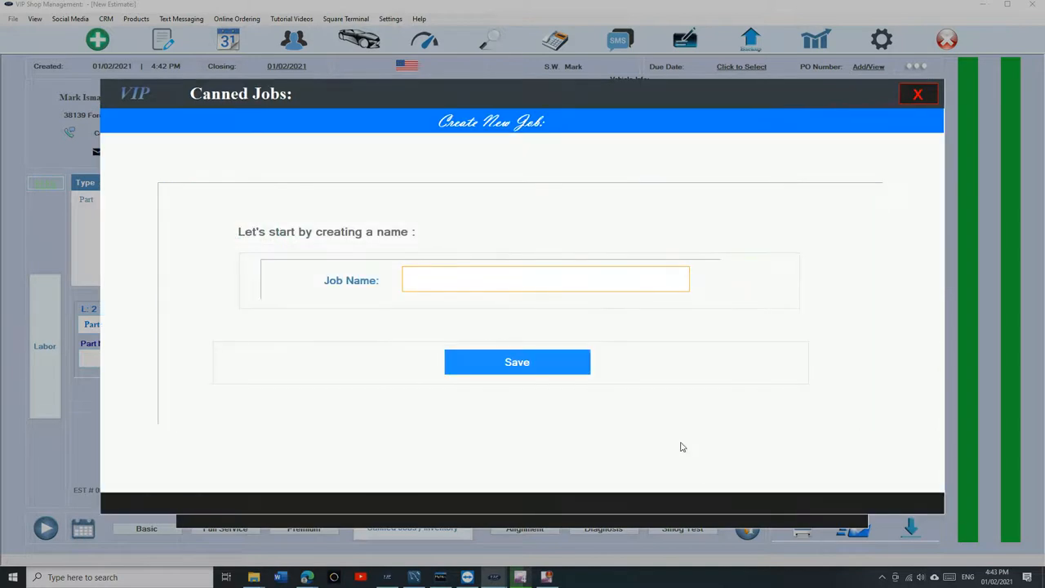
text(Starter)
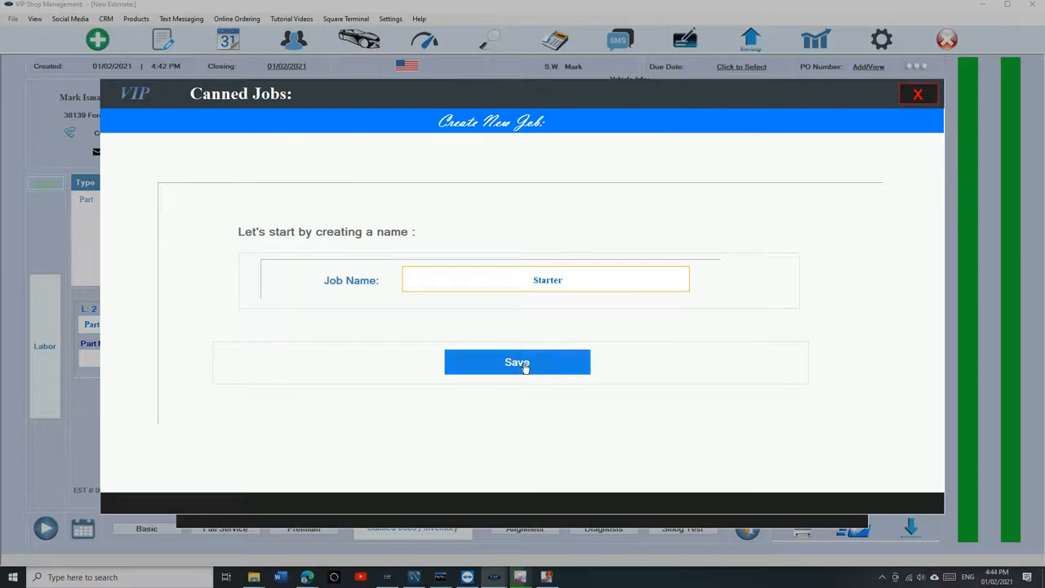
click(516, 362)
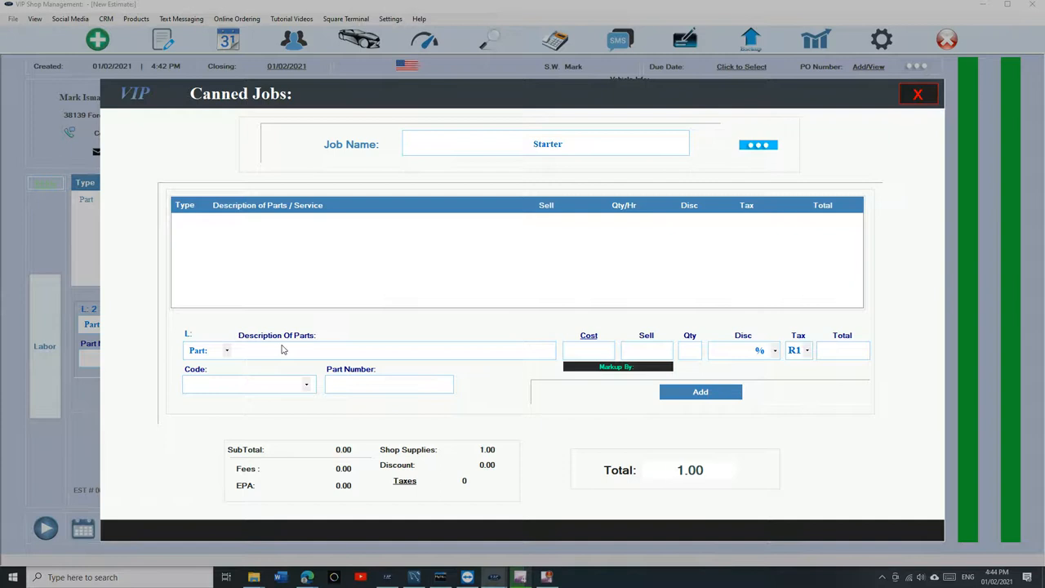
- Add a Starter Assembly part with cost 109.95, qty 1, selling at 164.93
click(368, 349)
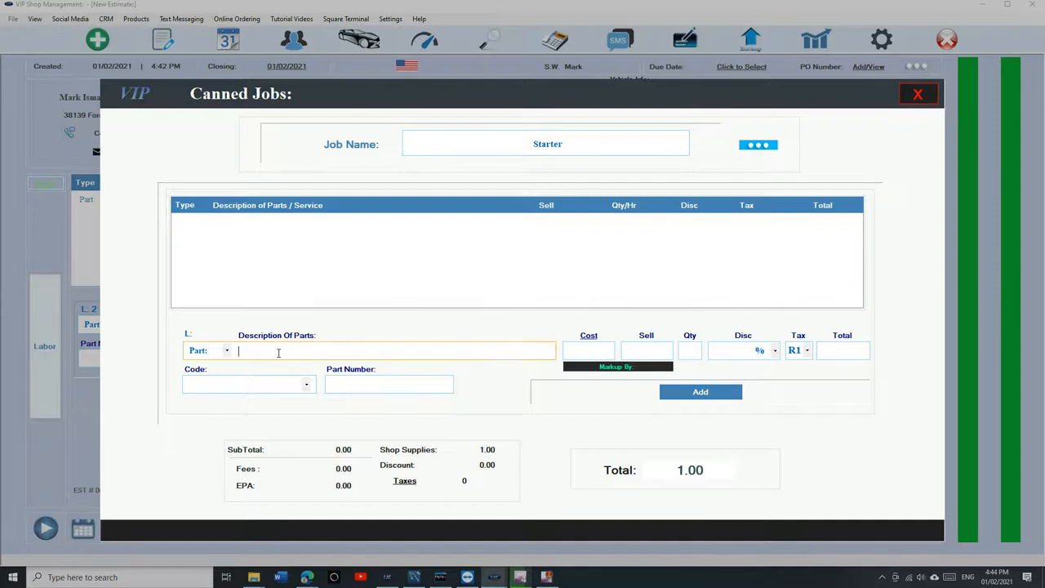
text(Starter Assembly)
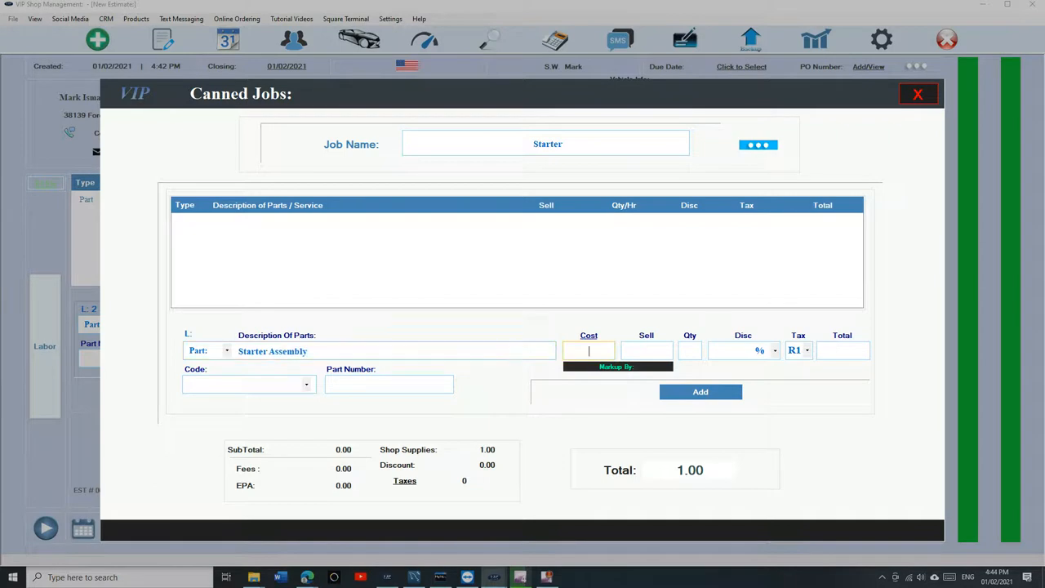
text(44)
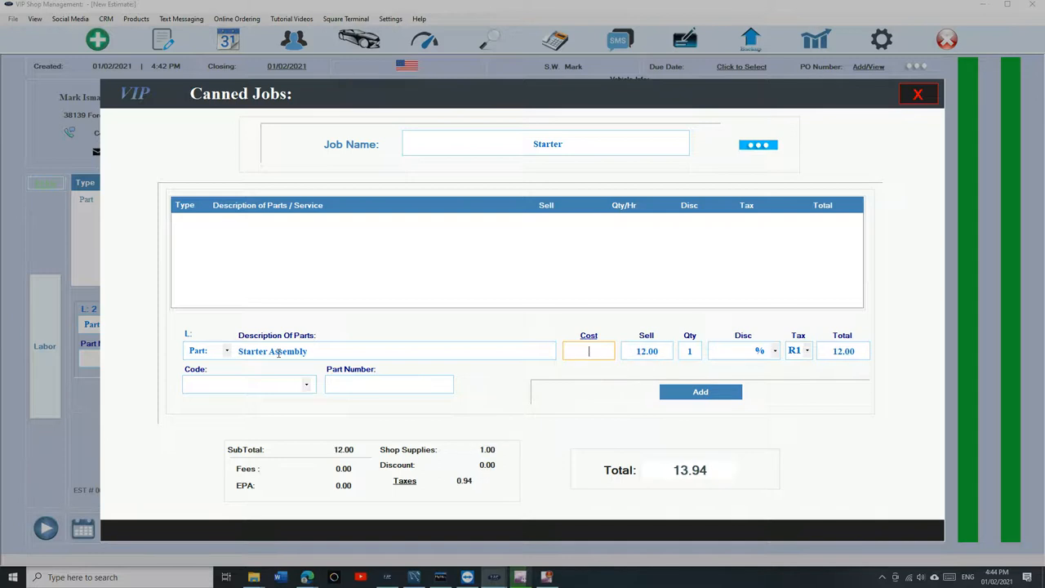
text(109.95)
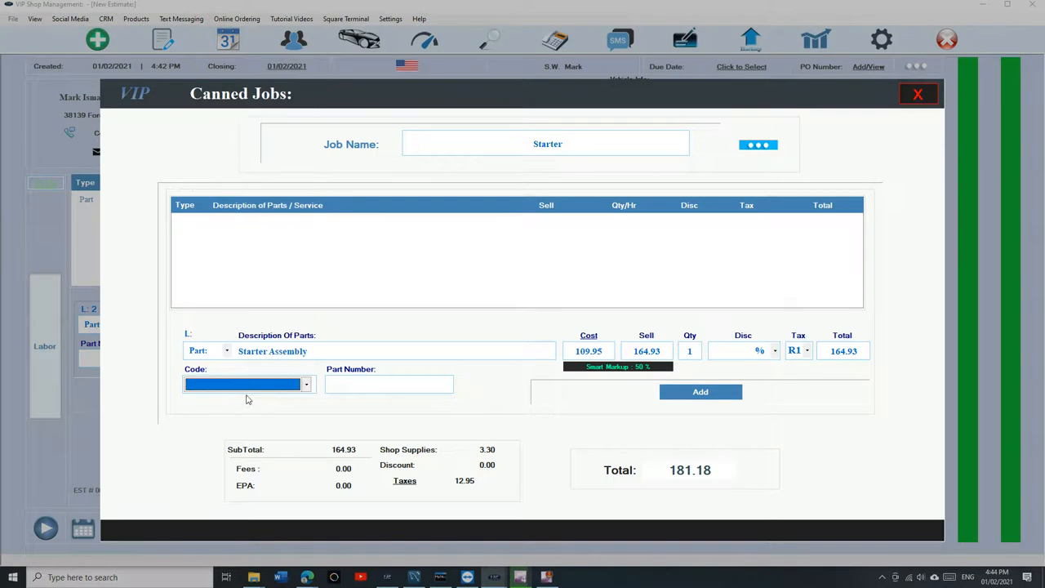
click(389, 384)
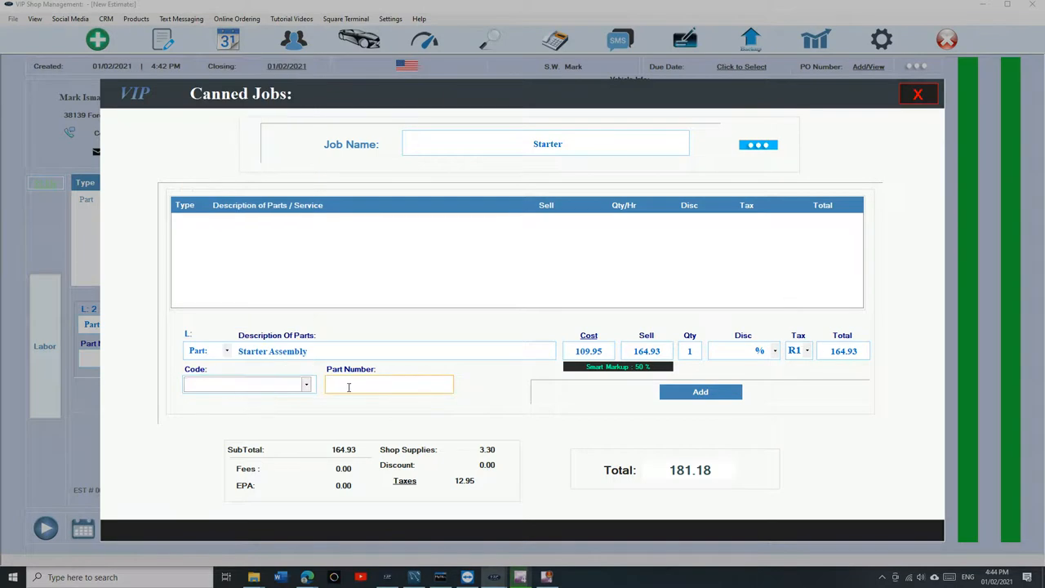
click(699, 392)
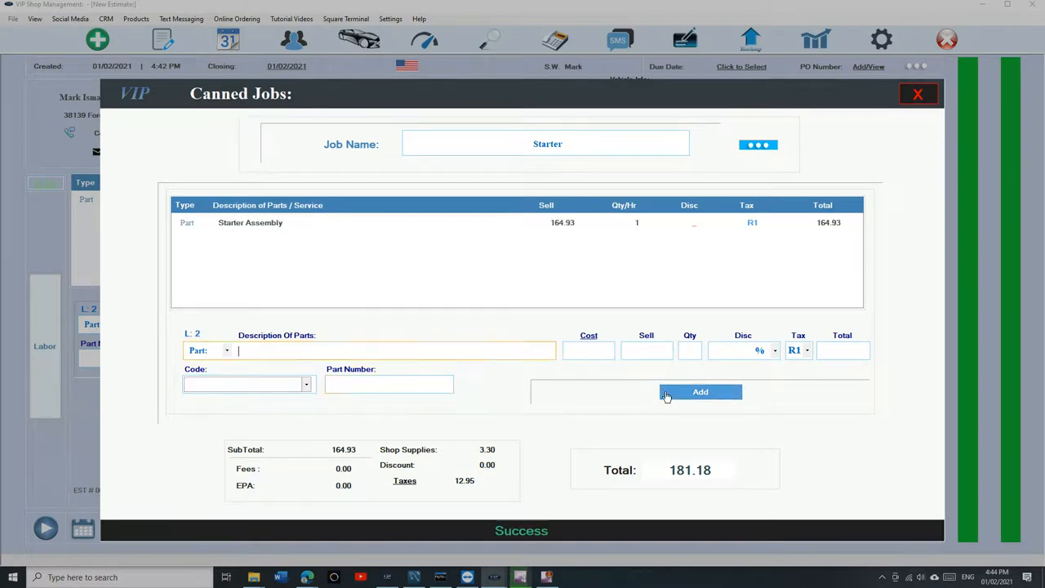
- Add a Remove And Replace Starter labor line of 0.9 hr at 100.00
click(225, 349)
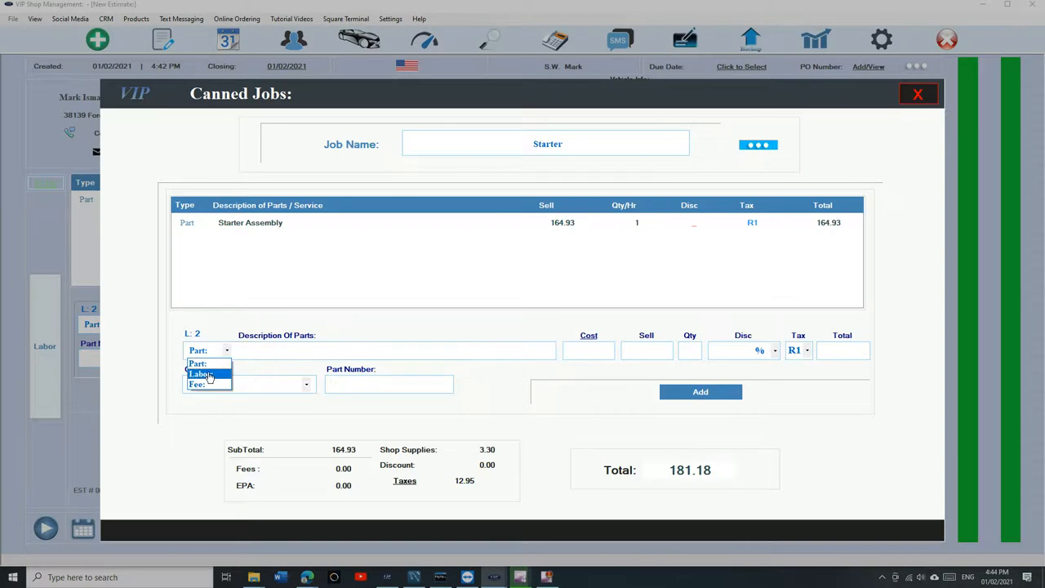
click(200, 374)
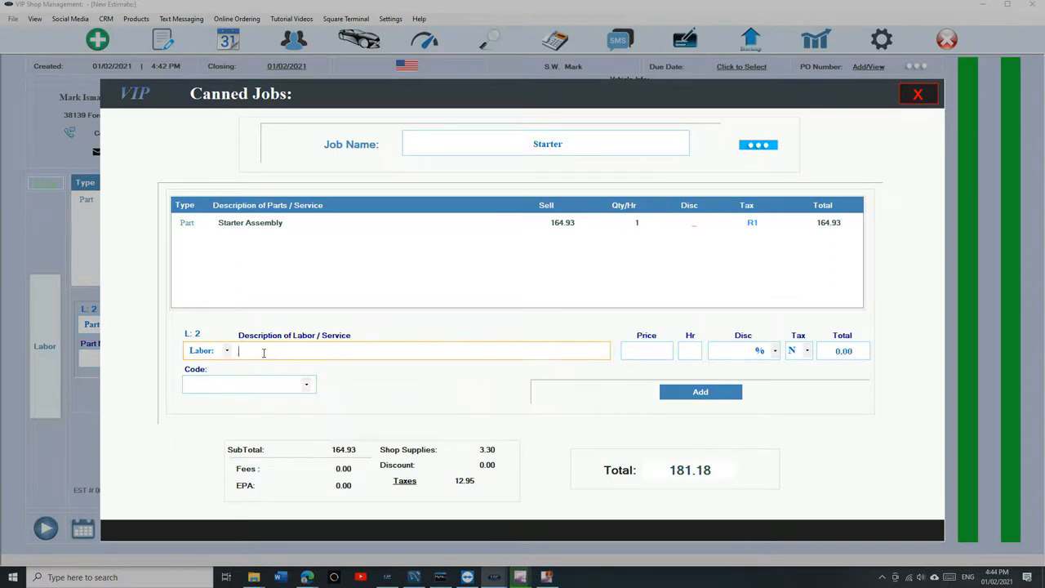
text(Remove and replace Starter)
click(689, 351)
text(0.9)
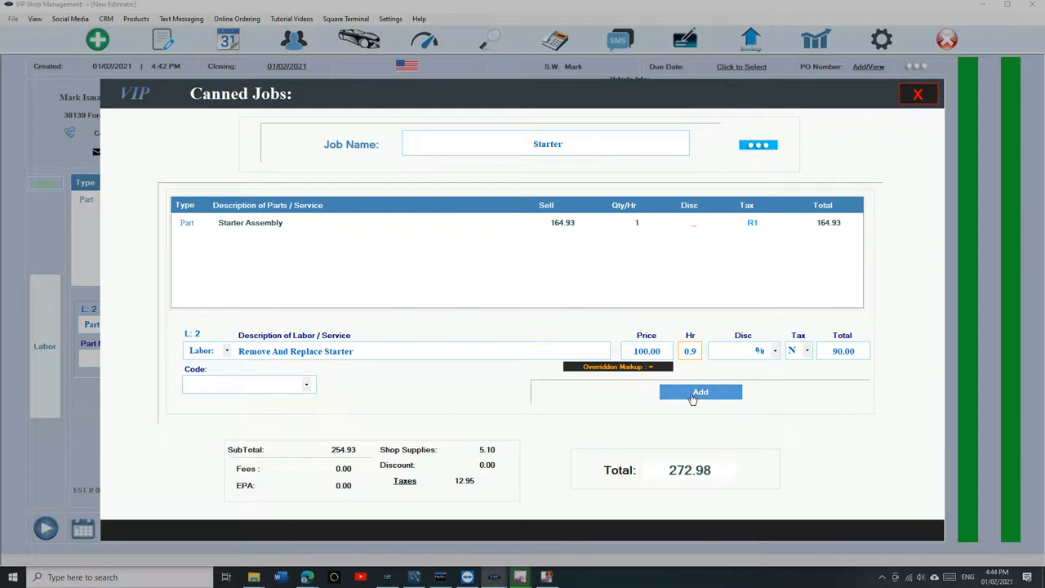
click(699, 392)
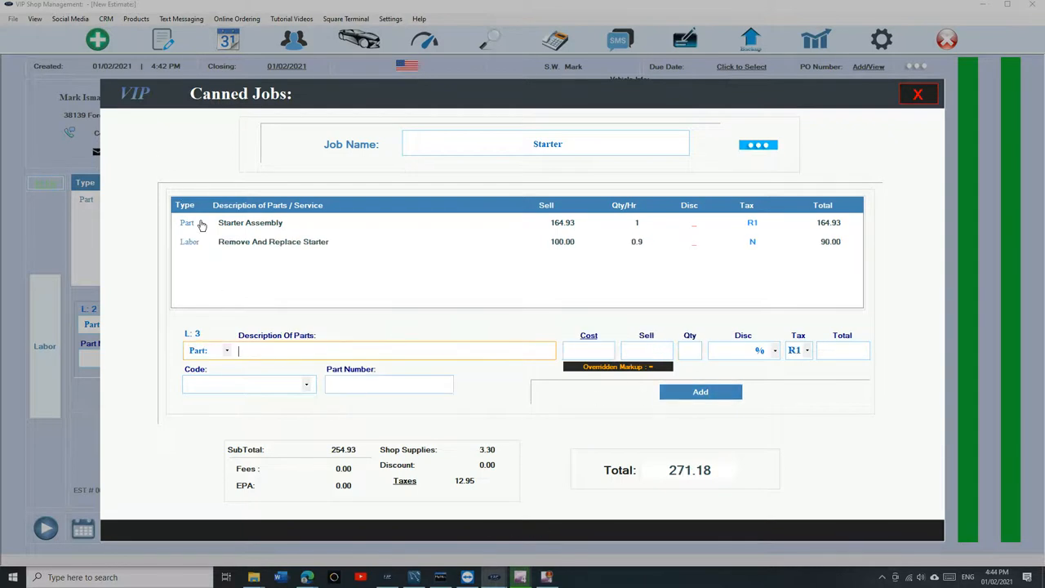
mouse_move(248, 248)
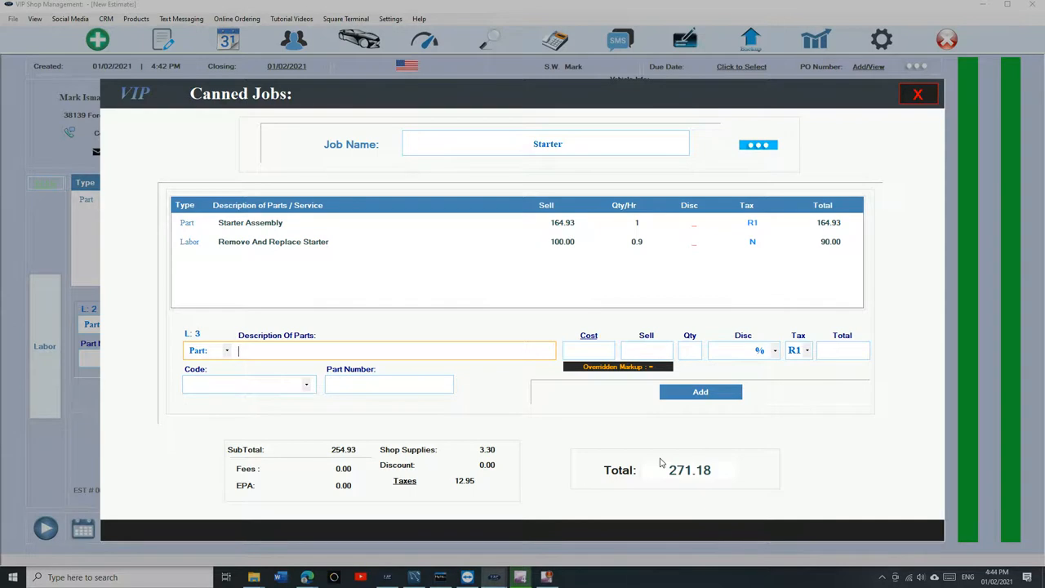
mouse_move(898, 94)
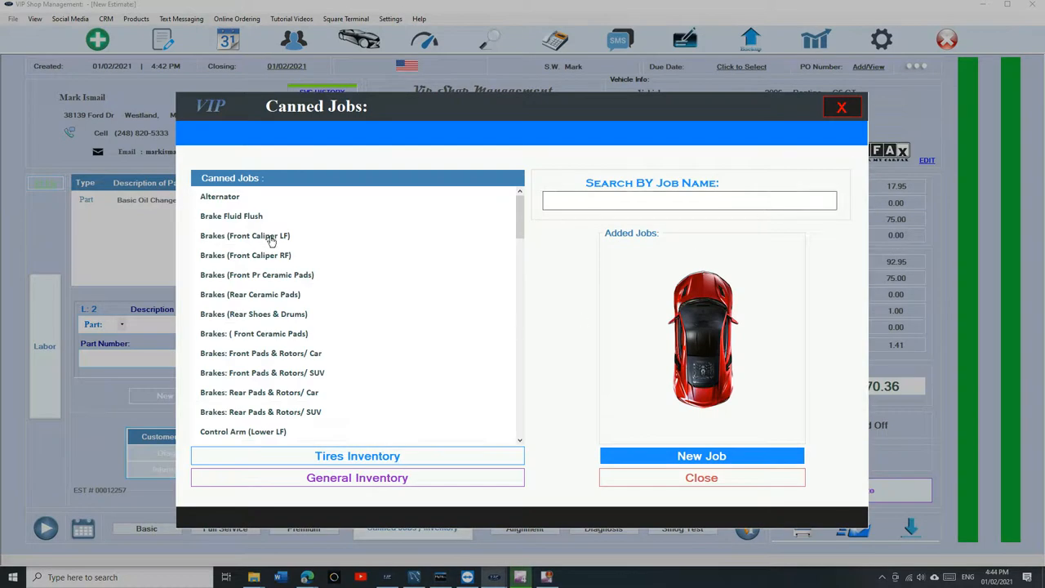
- Search the canned jobs for 'start' and apply the Starter job, raising the estimate to $440.90
text(S)
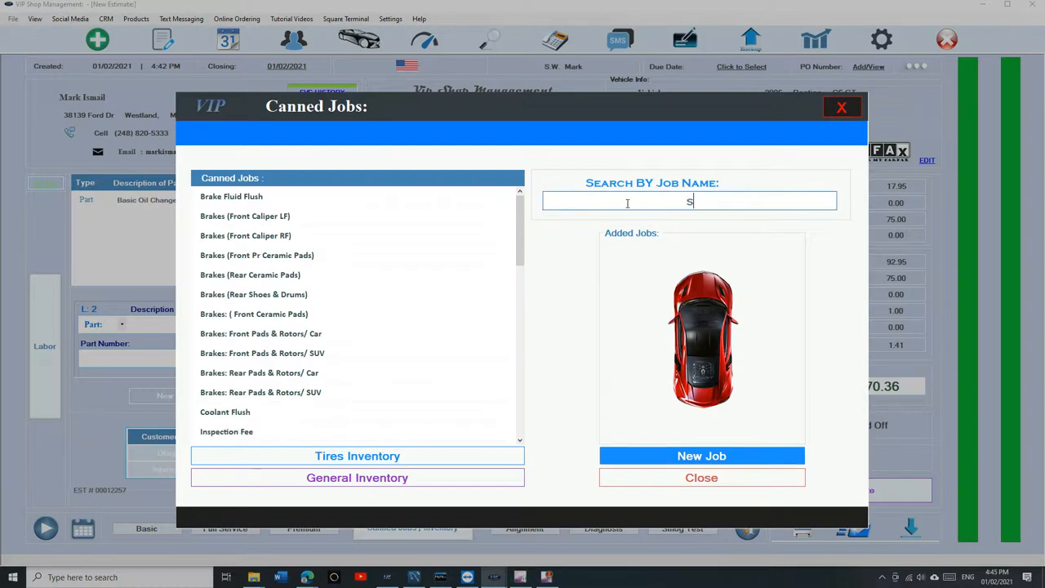
text(tart)
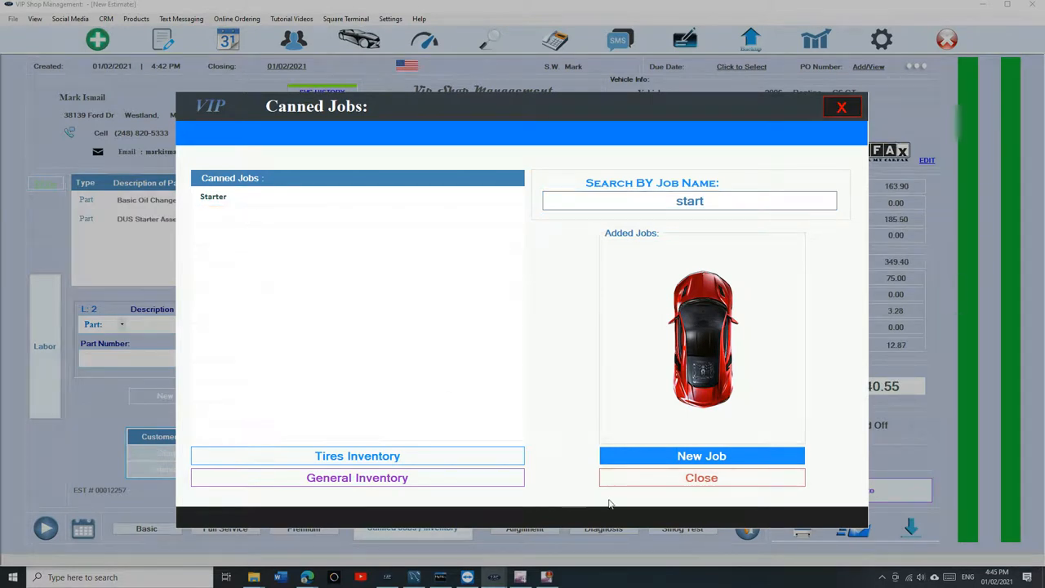
click(700, 477)
text(s)
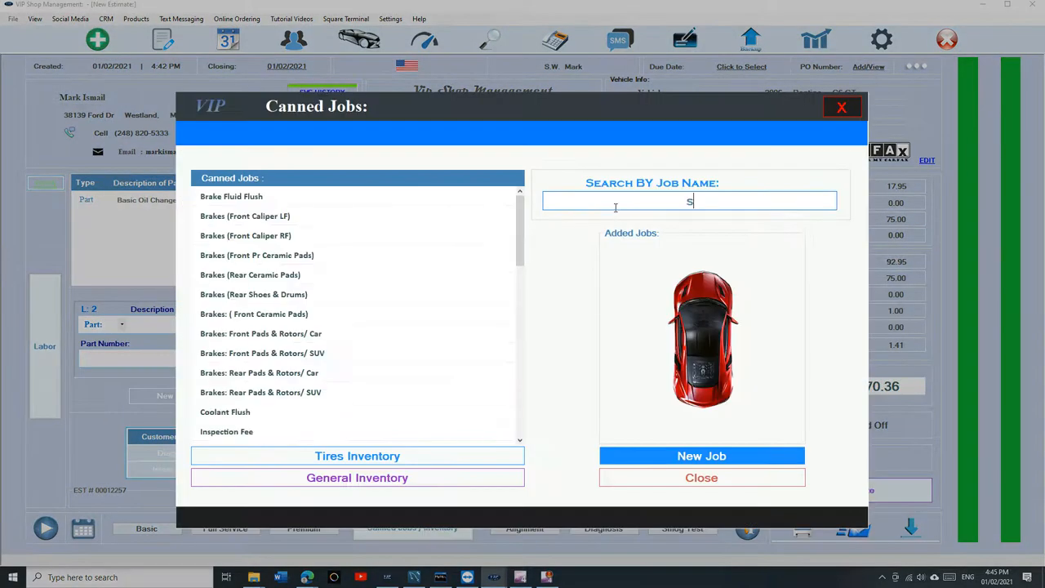
text(tar)
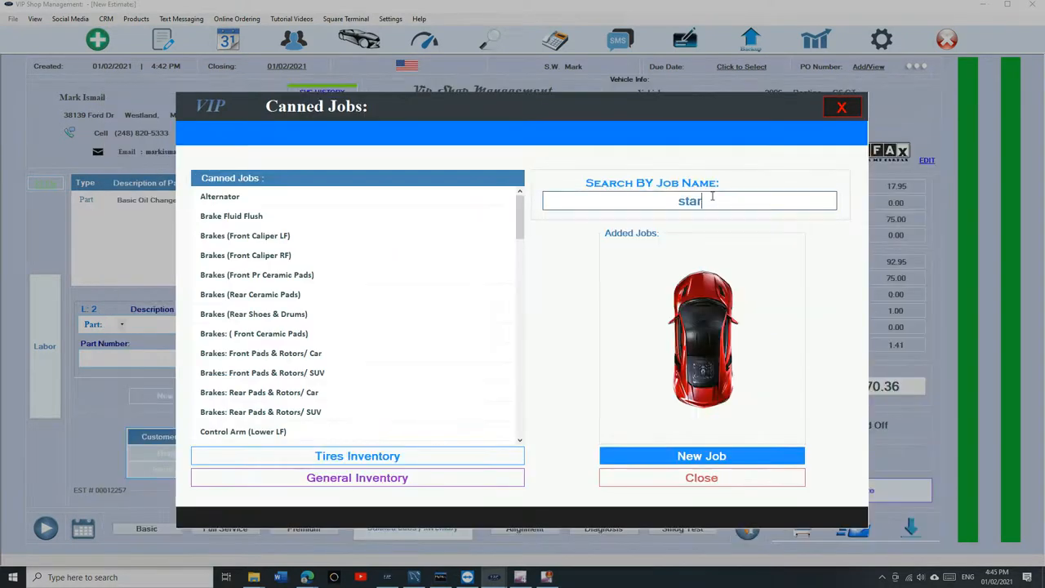
text(star)
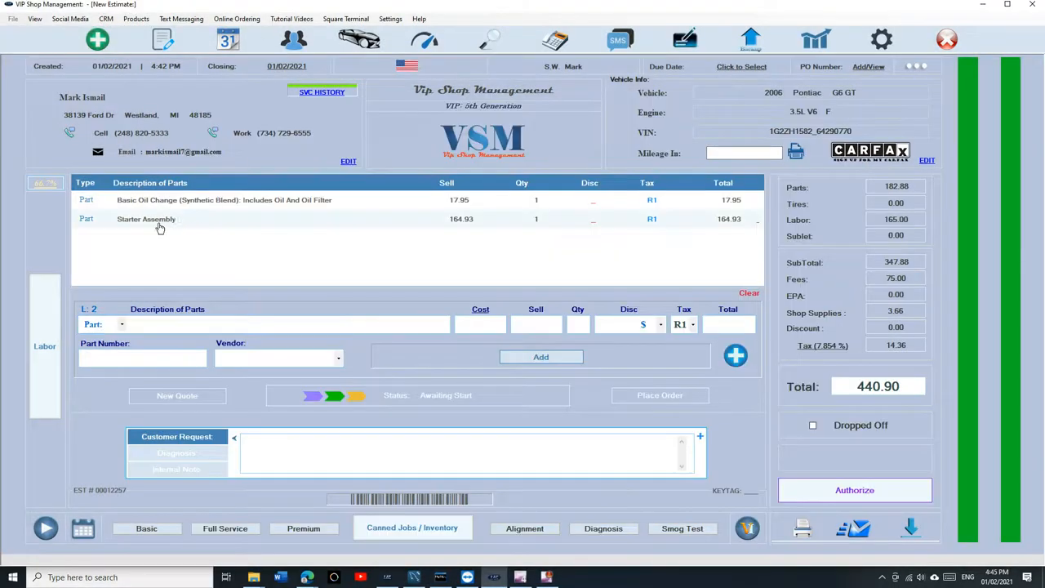
- Raise the Starter Assembly cost to 134.95 so it sells for 202.43
click(45, 346)
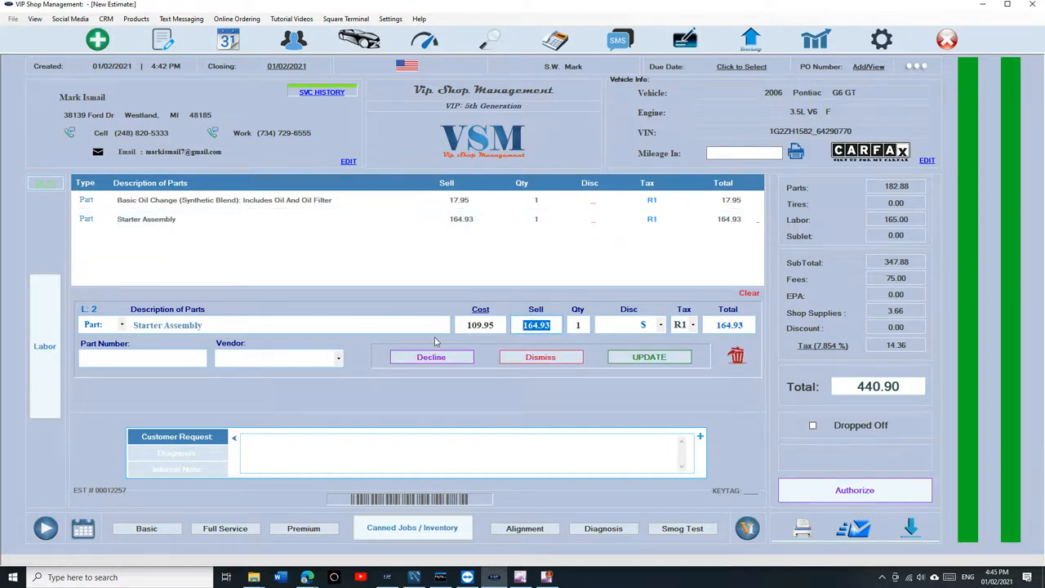
text(134)
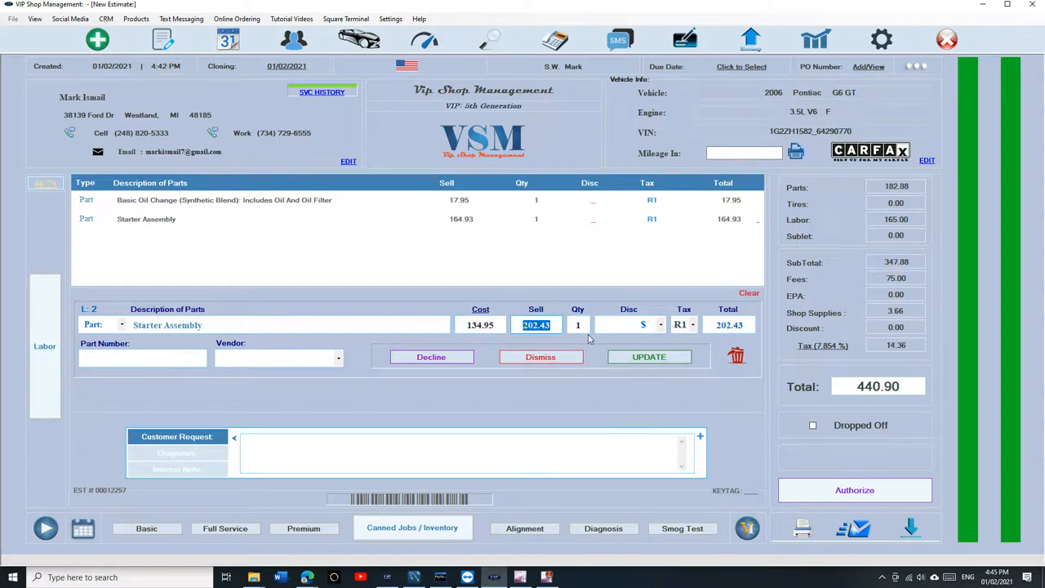
click(650, 356)
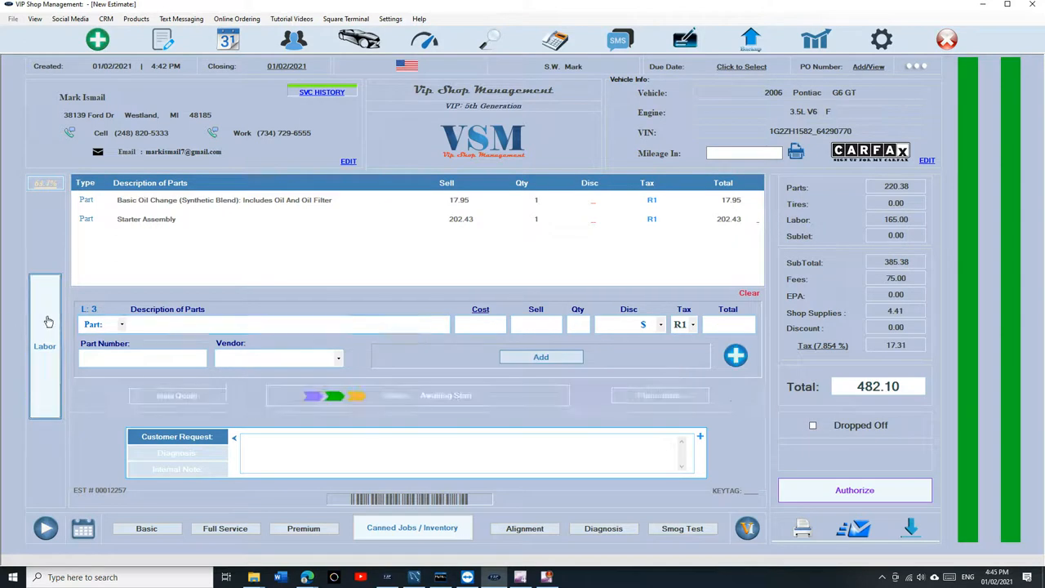
- Increase the starter labor line to 2.5 hours, bringing the estimate to $642.10
click(45, 327)
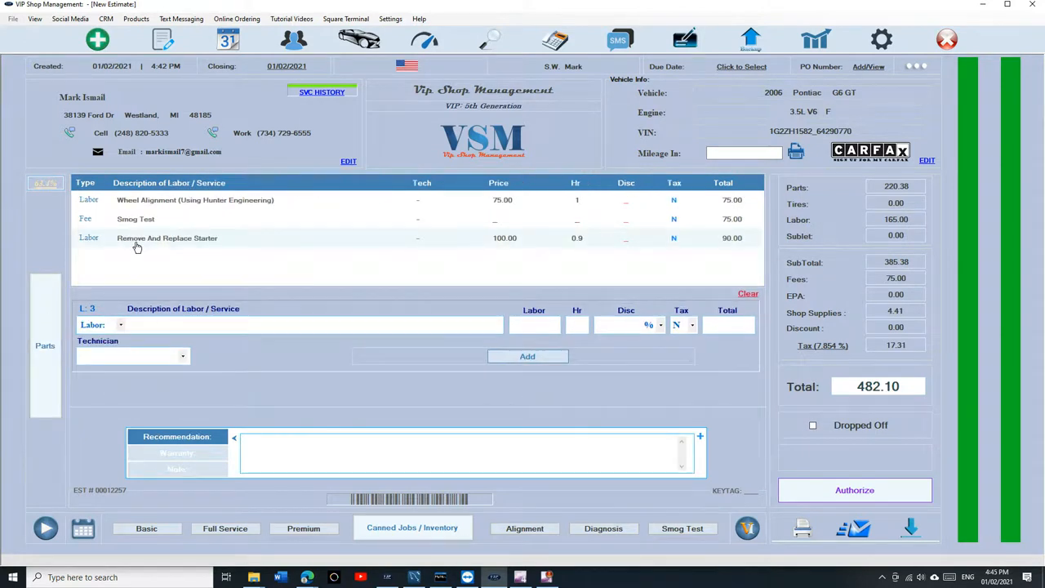
click(167, 238)
text(2.5)
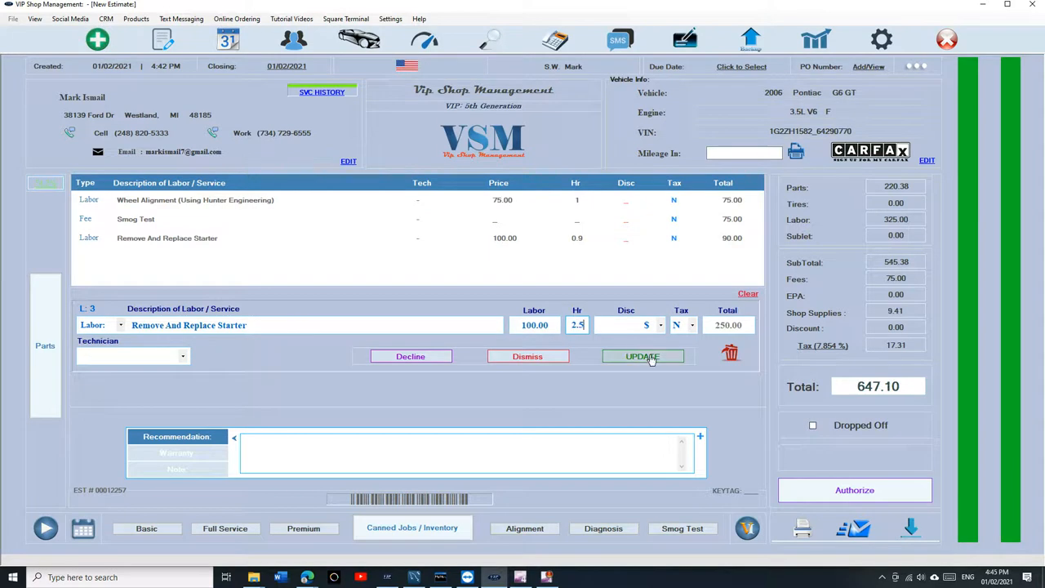
click(643, 356)
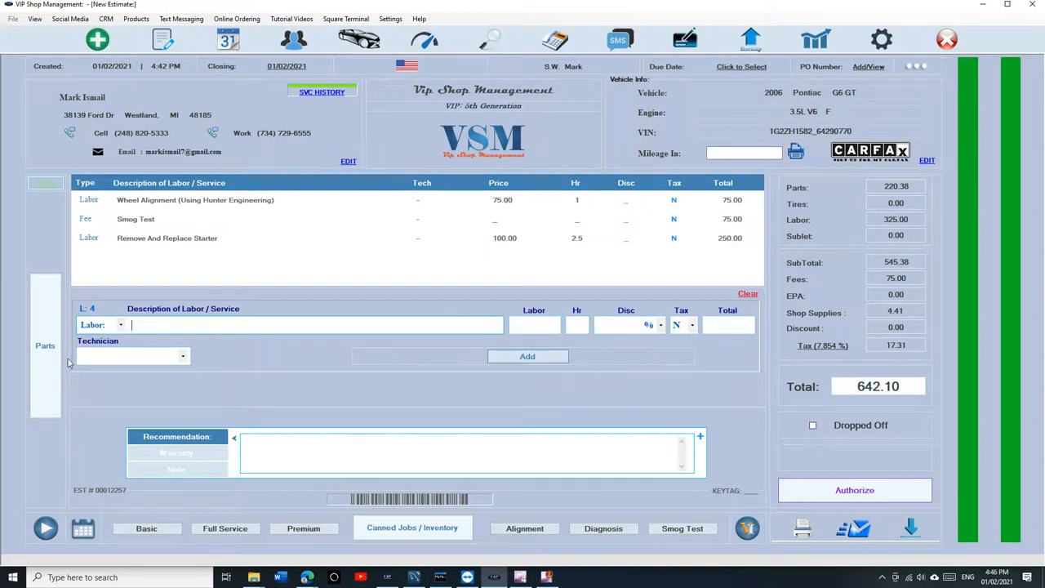
click(411, 529)
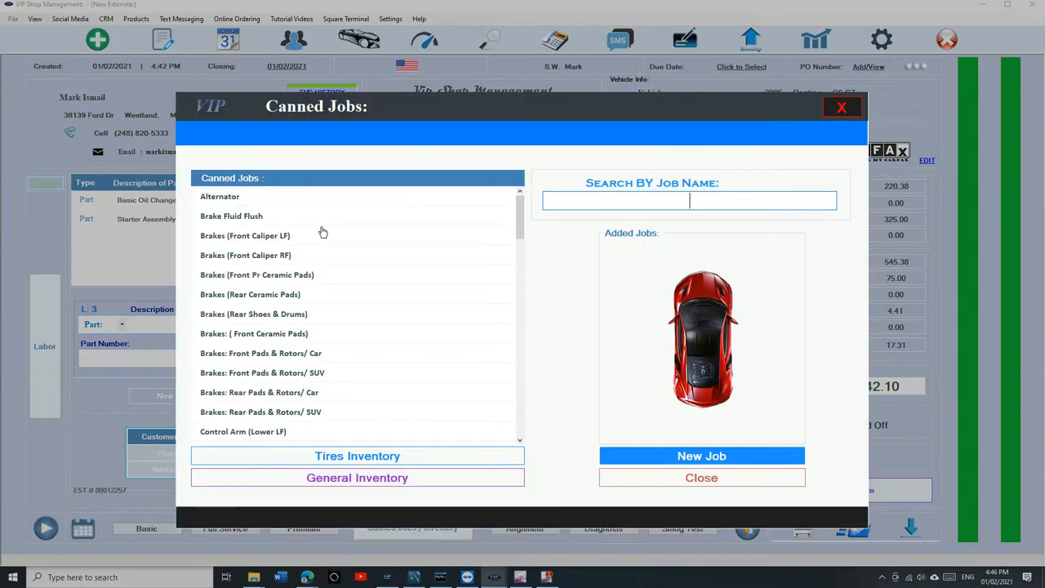
click(689, 199)
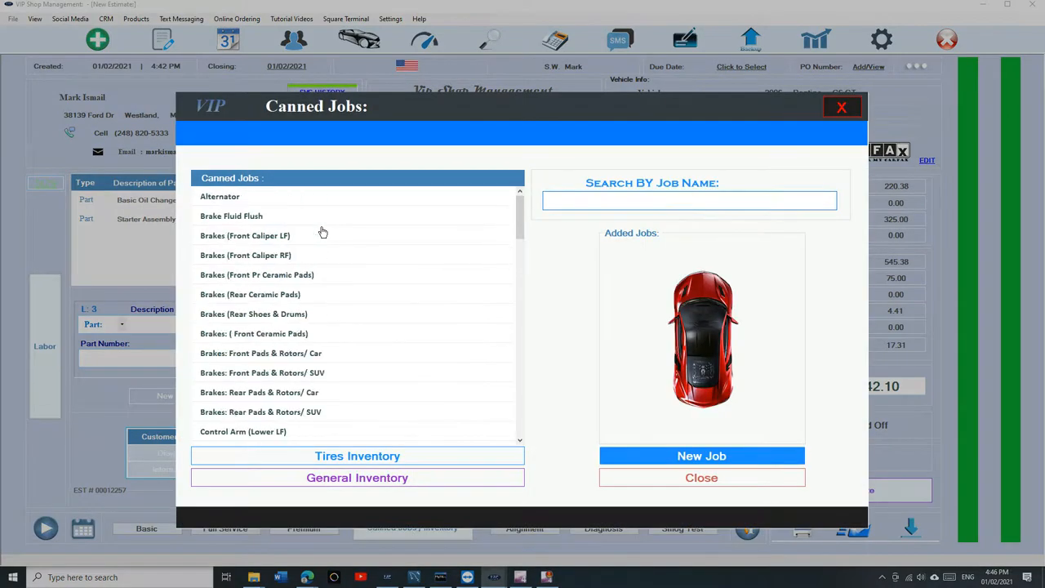
click(689, 199)
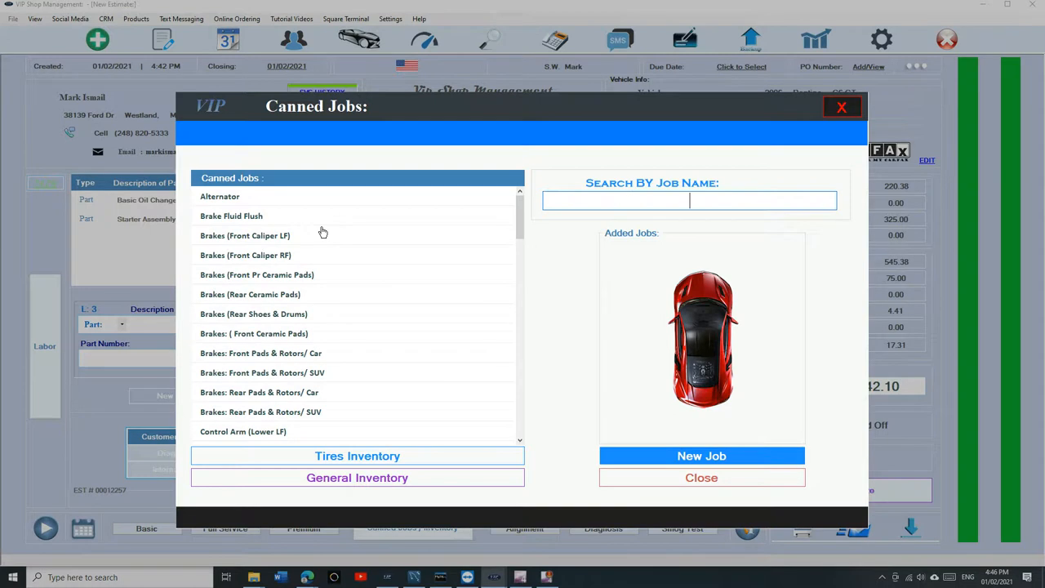
mouse_move(663, 491)
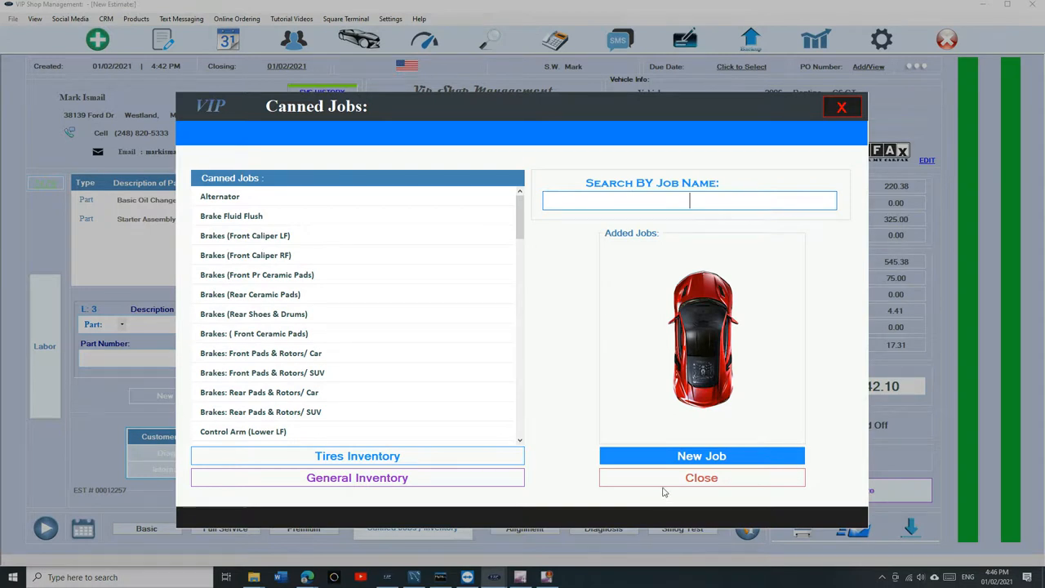
click(702, 477)
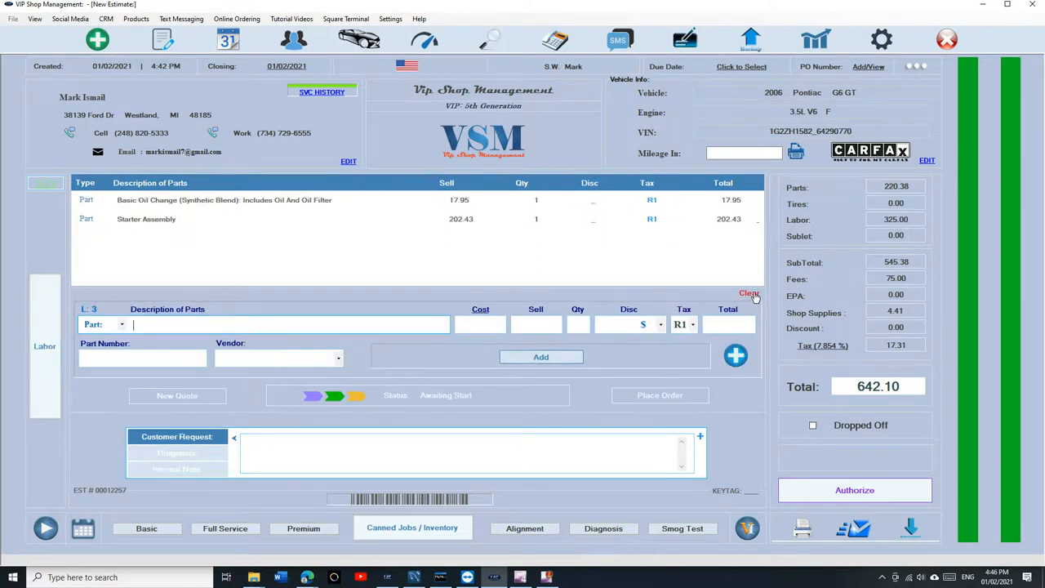
click(748, 294)
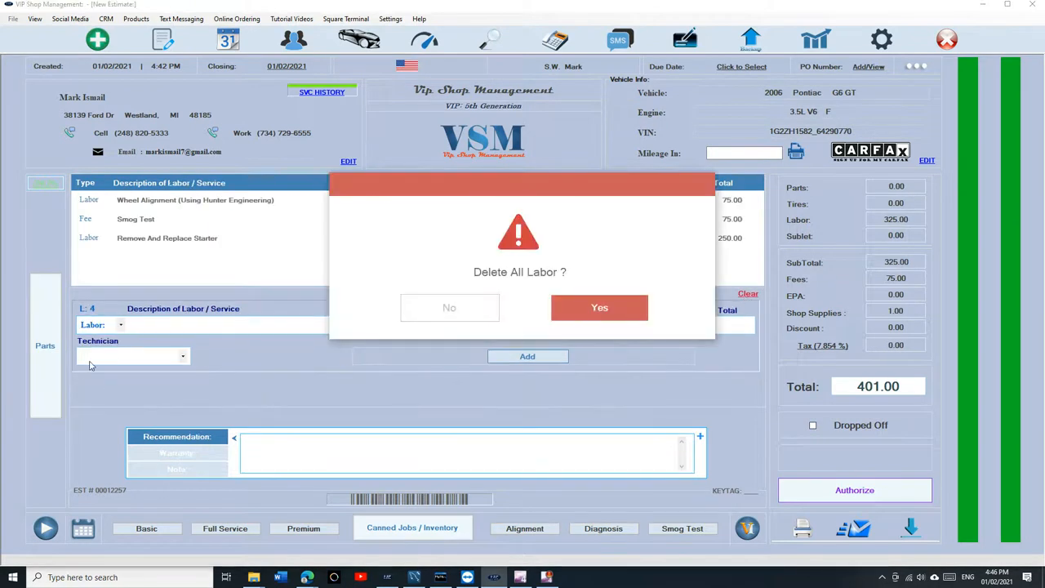
click(600, 307)
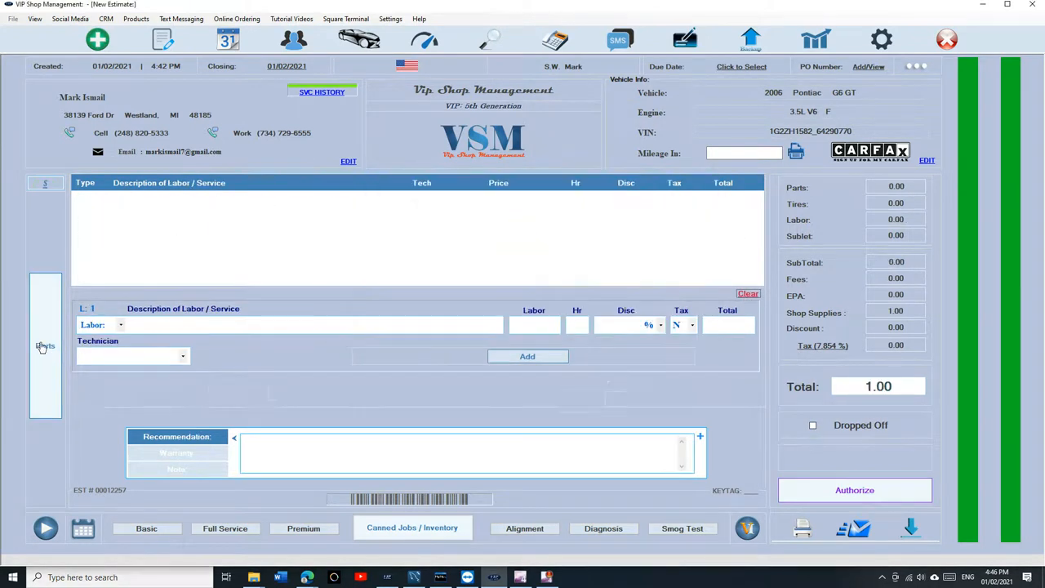
click(46, 346)
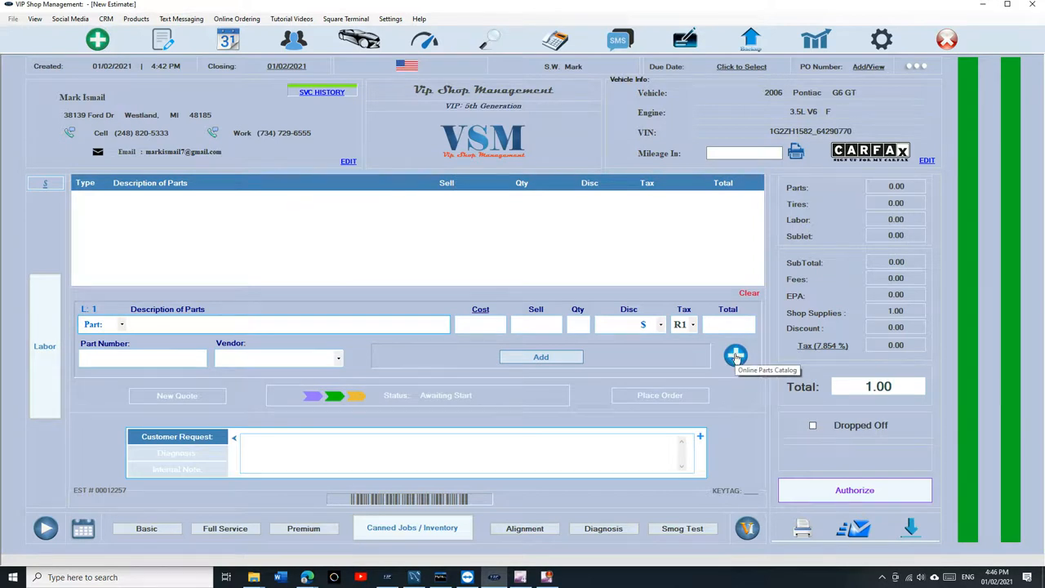
click(735, 356)
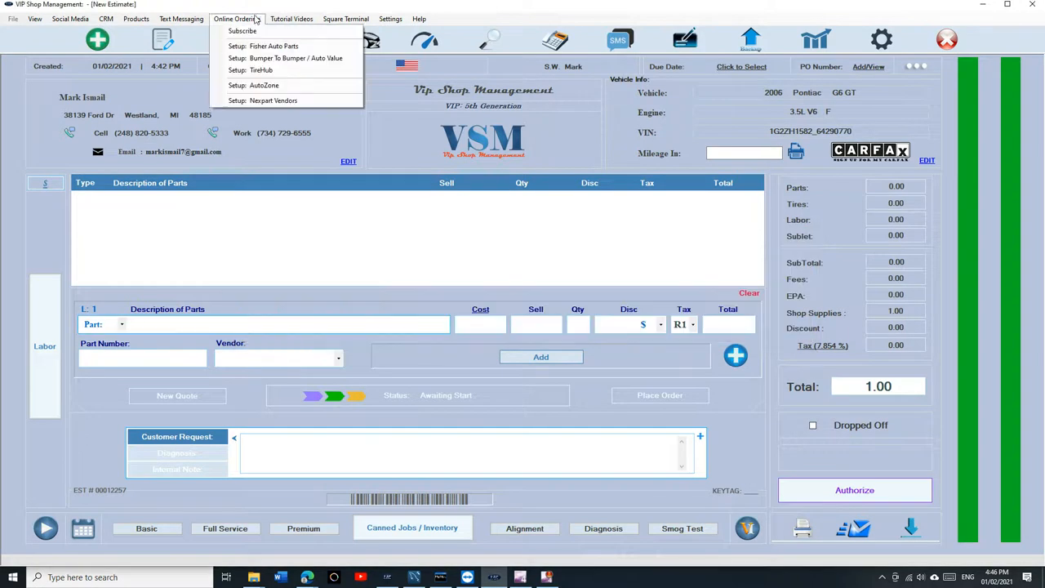
mouse_move(241, 31)
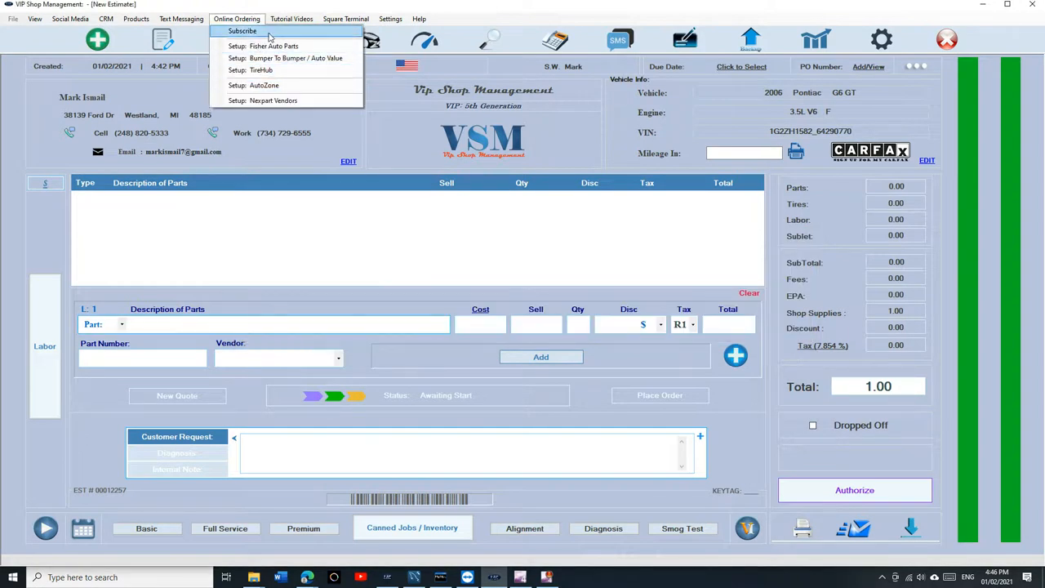
mouse_move(661, 349)
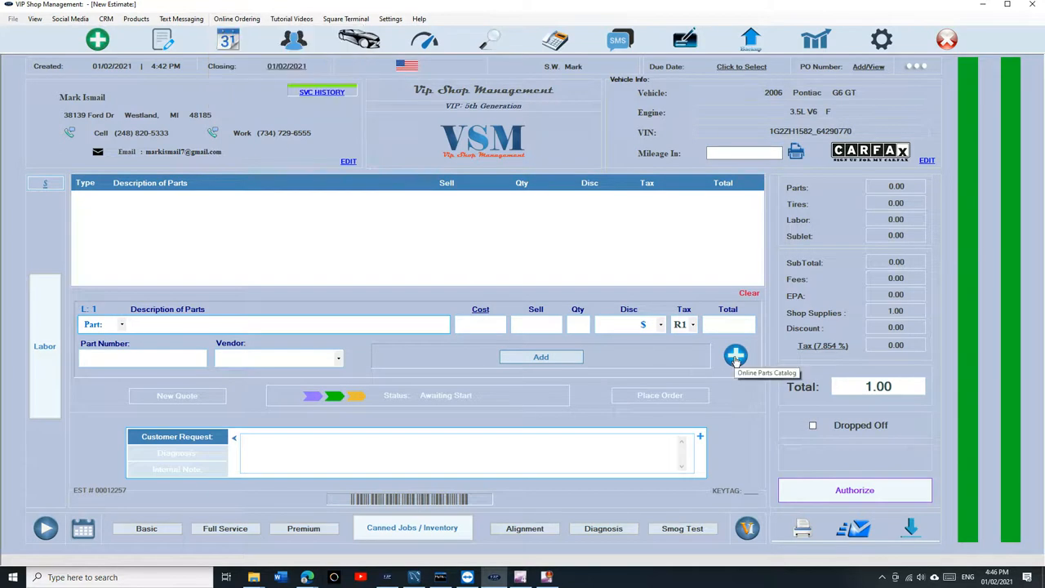
- Set the 2006 Pontiac G6 as current vehicle in the AutoZone catalog and reopen it
click(735, 356)
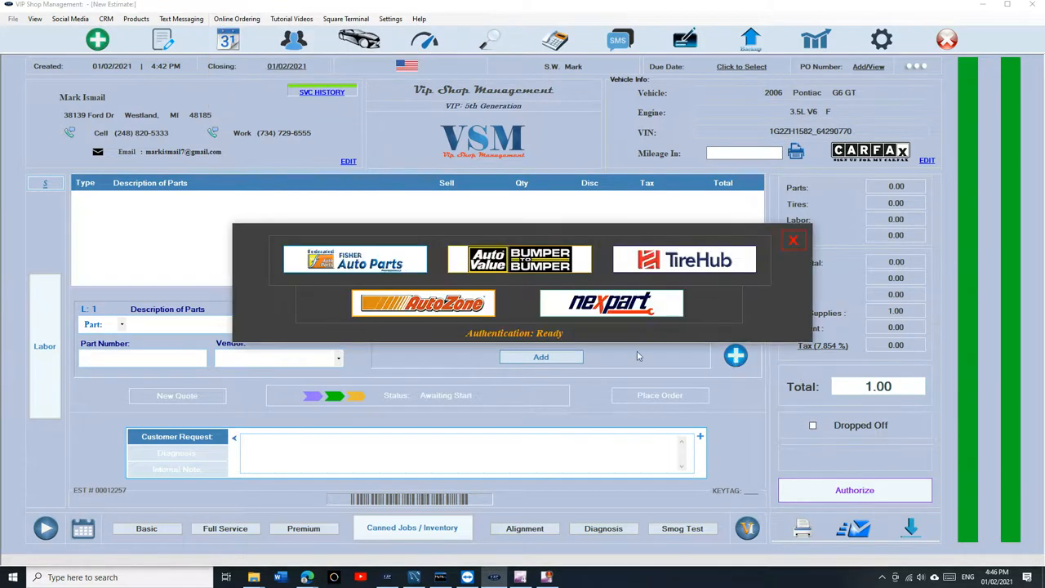
click(424, 302)
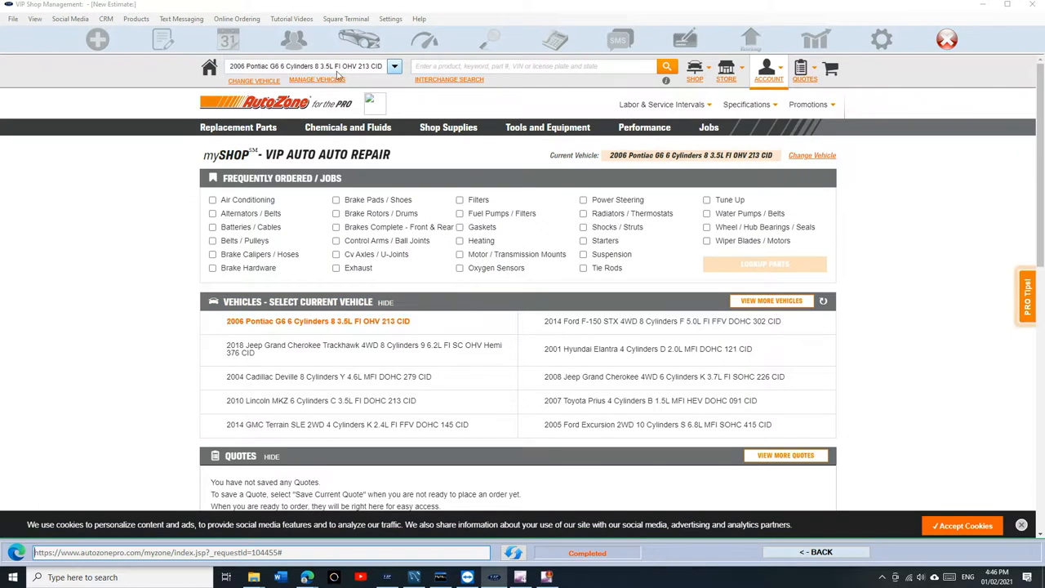
click(237, 65)
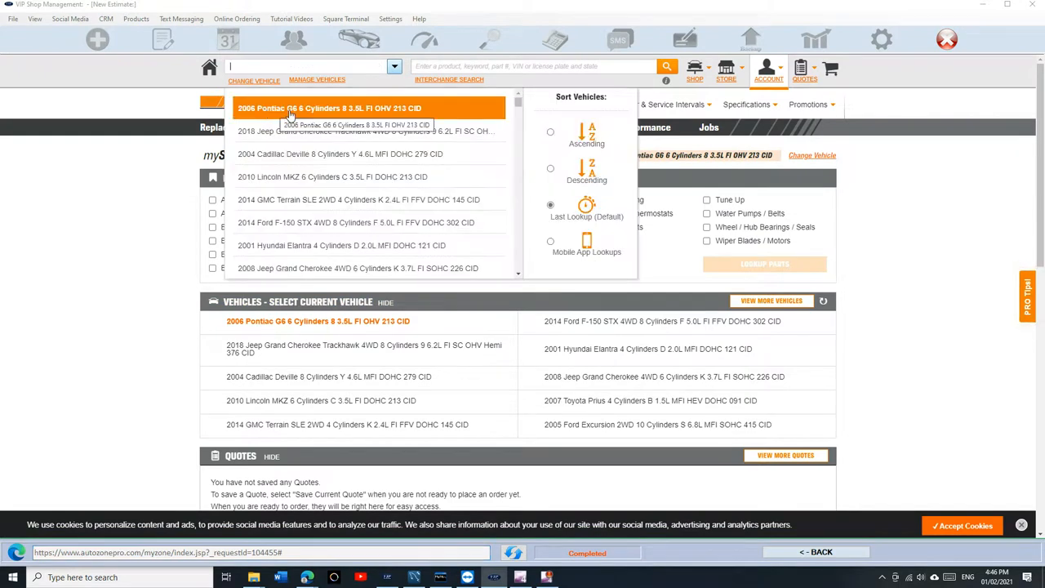
click(330, 108)
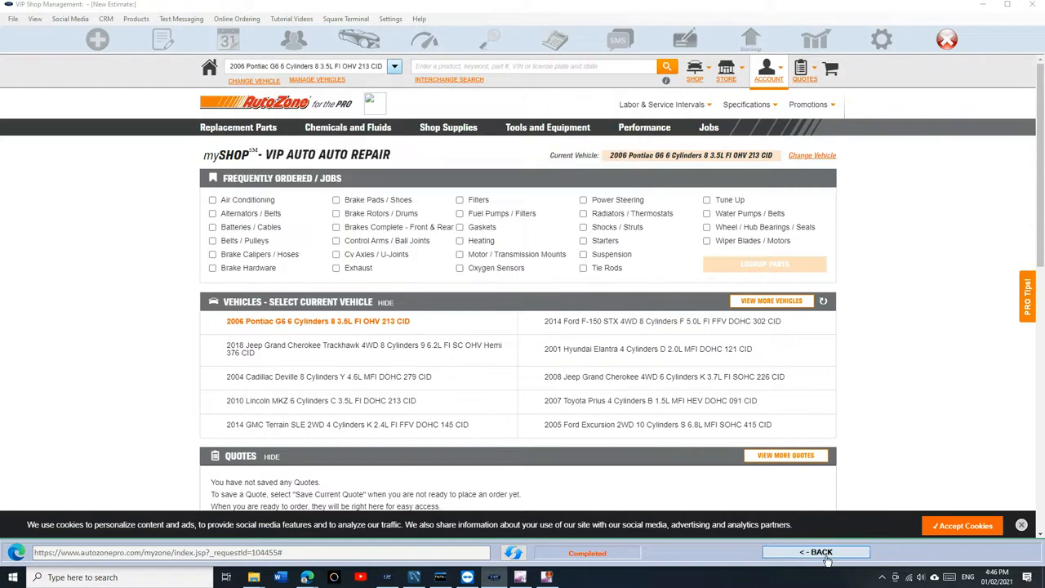
click(816, 552)
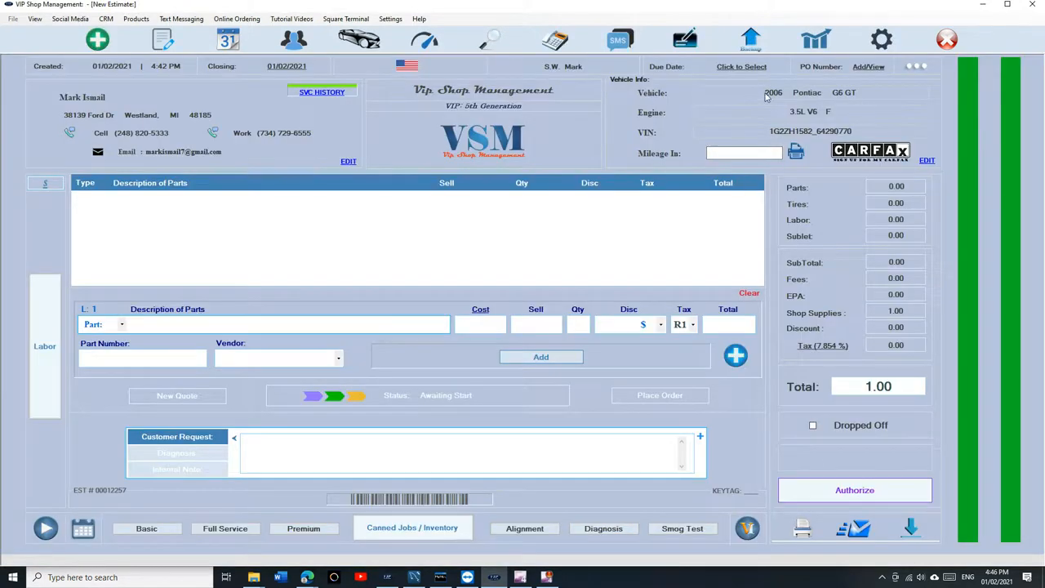
mouse_move(735, 356)
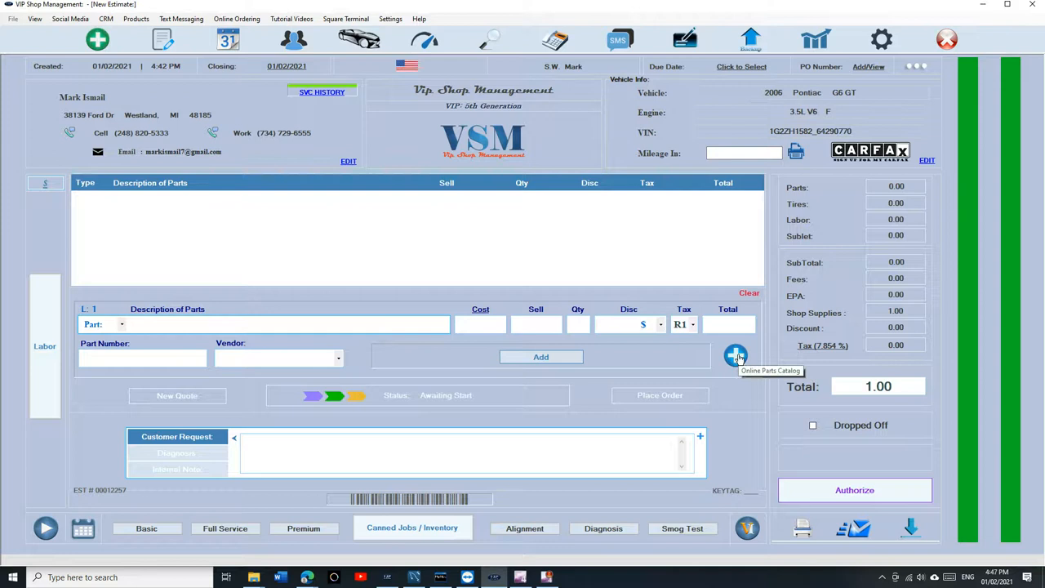
click(735, 356)
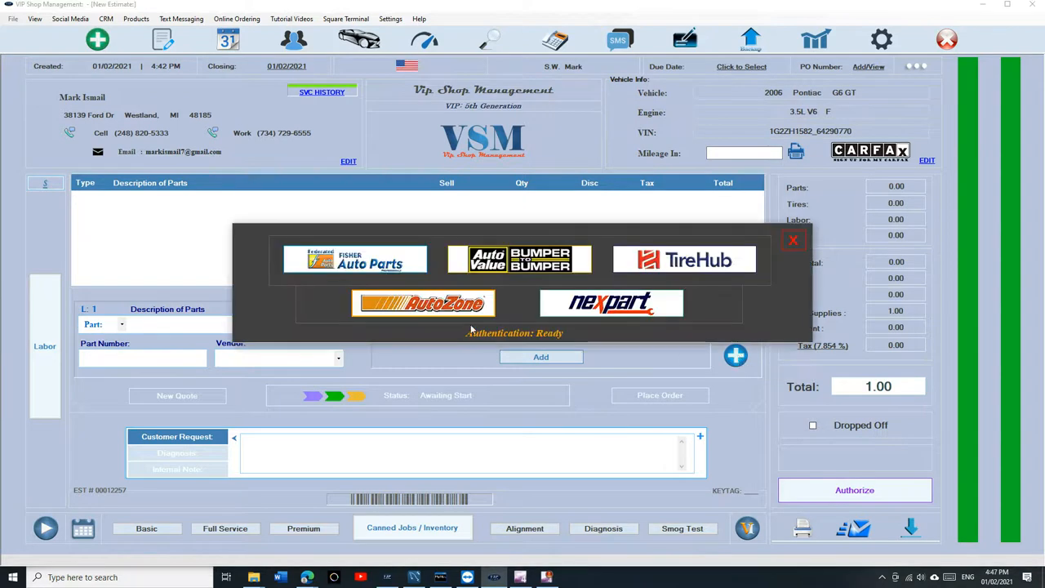
click(423, 302)
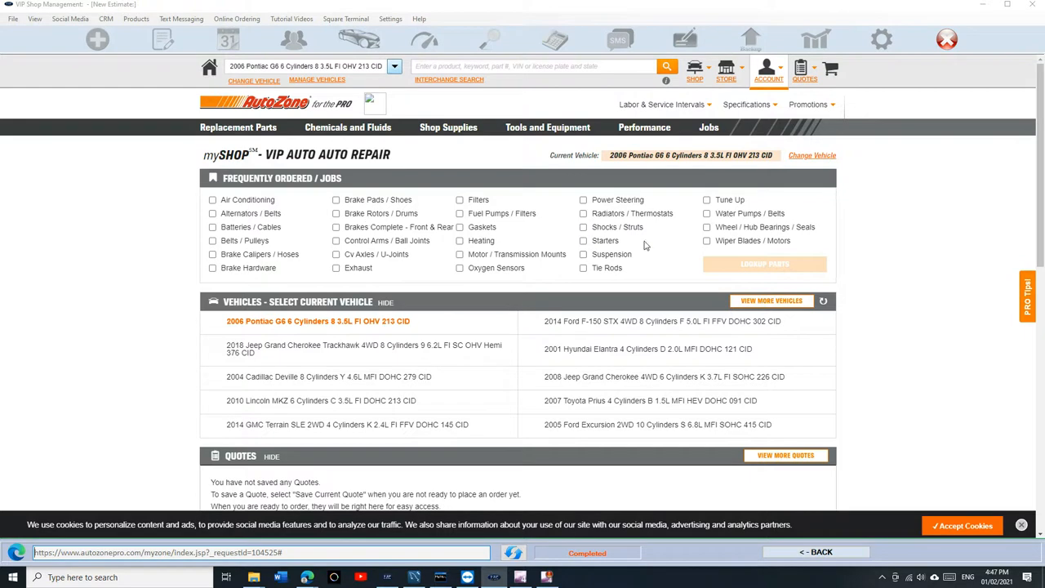
- Look up Starters, add the $92.99 Valucraft starter to the quote and view the quote
click(583, 240)
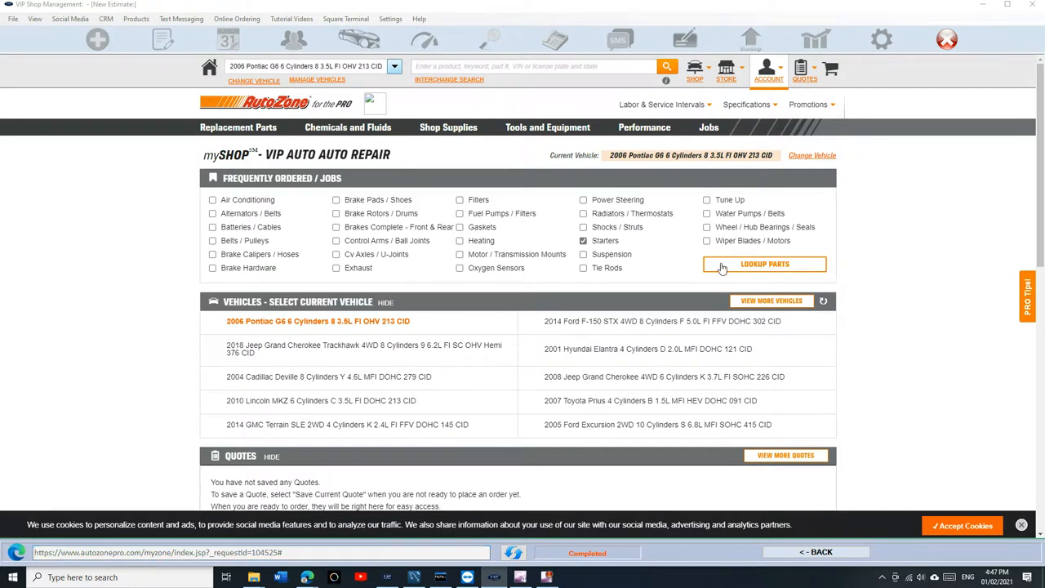
click(765, 264)
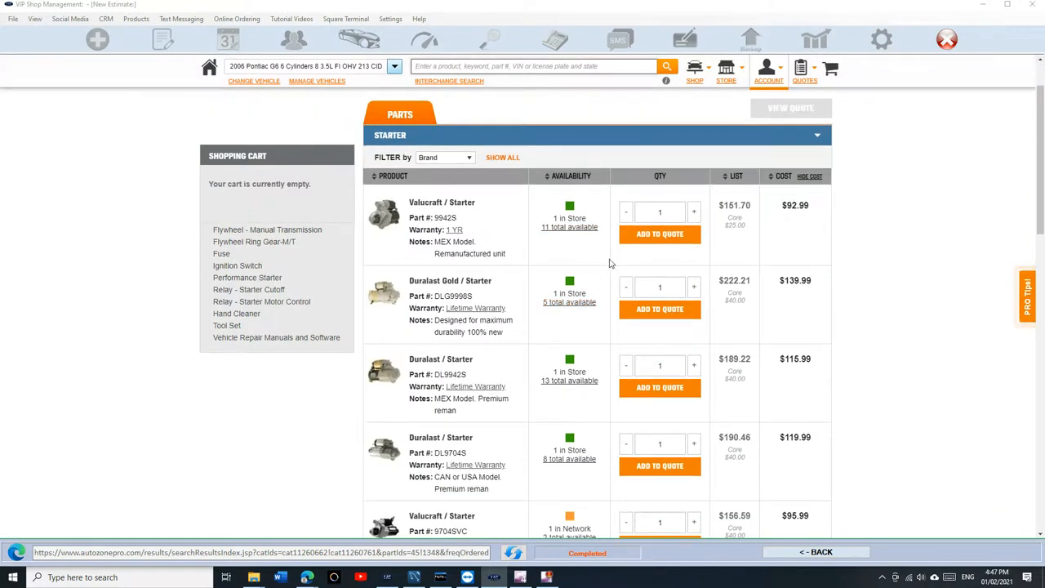
click(660, 233)
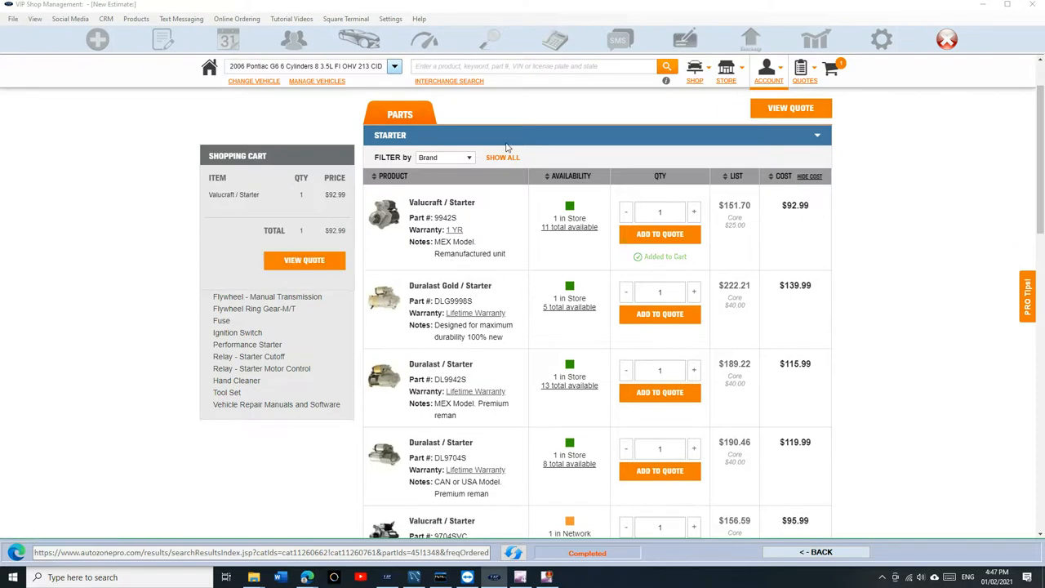
scroll(down, 3)
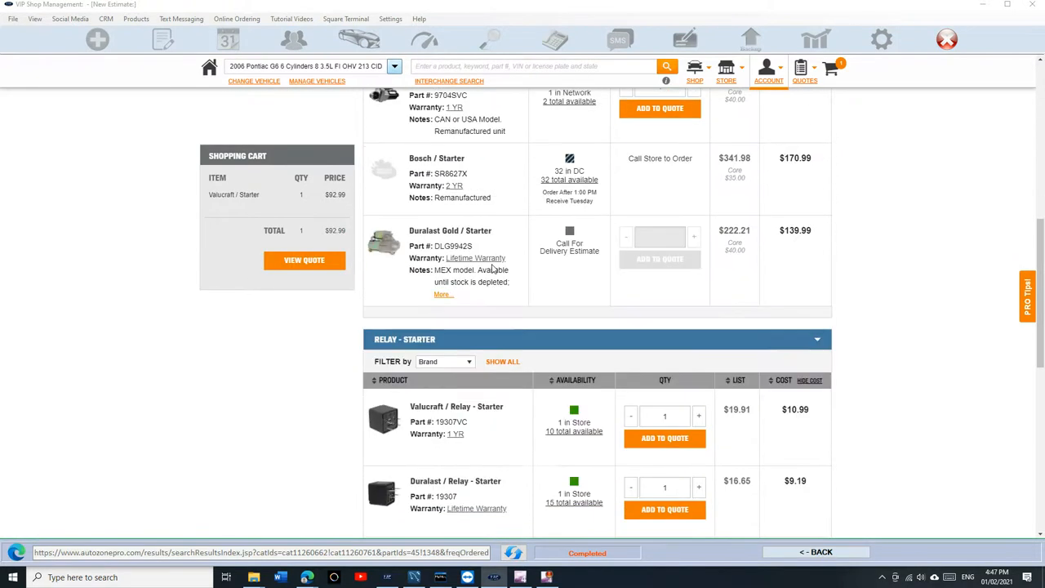
scroll(down, 3)
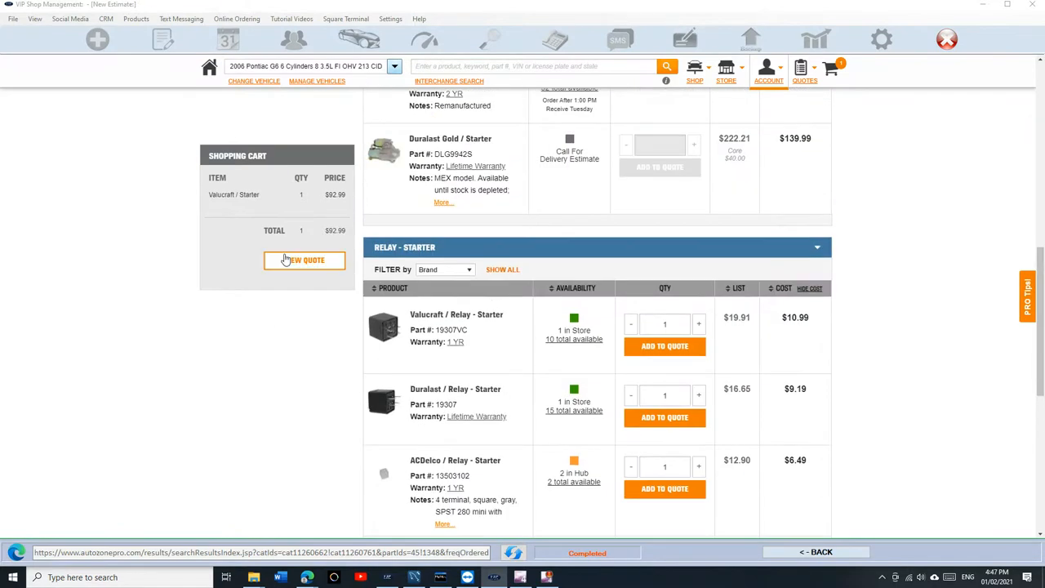
click(303, 259)
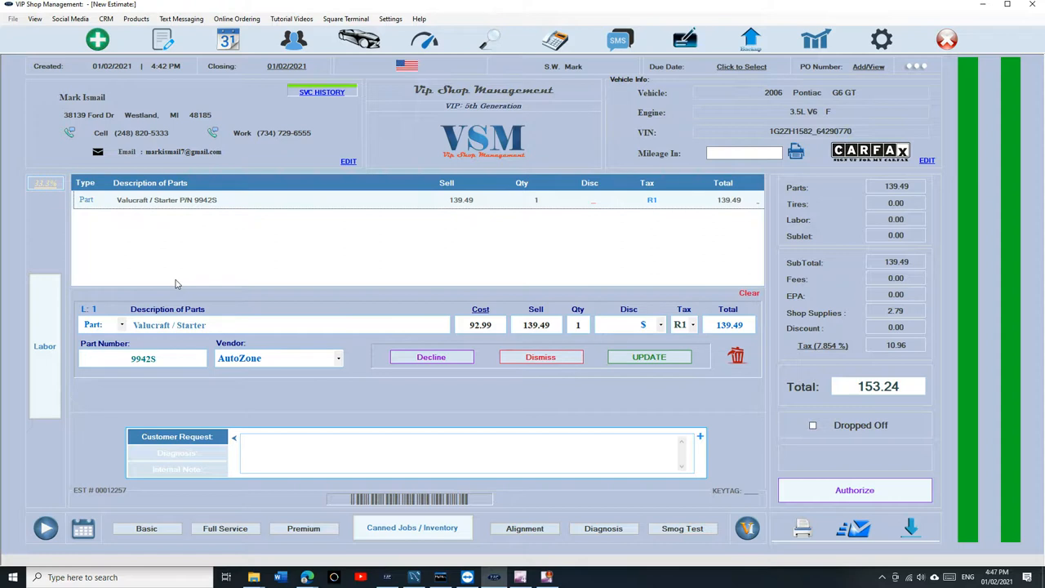
mouse_move(565, 431)
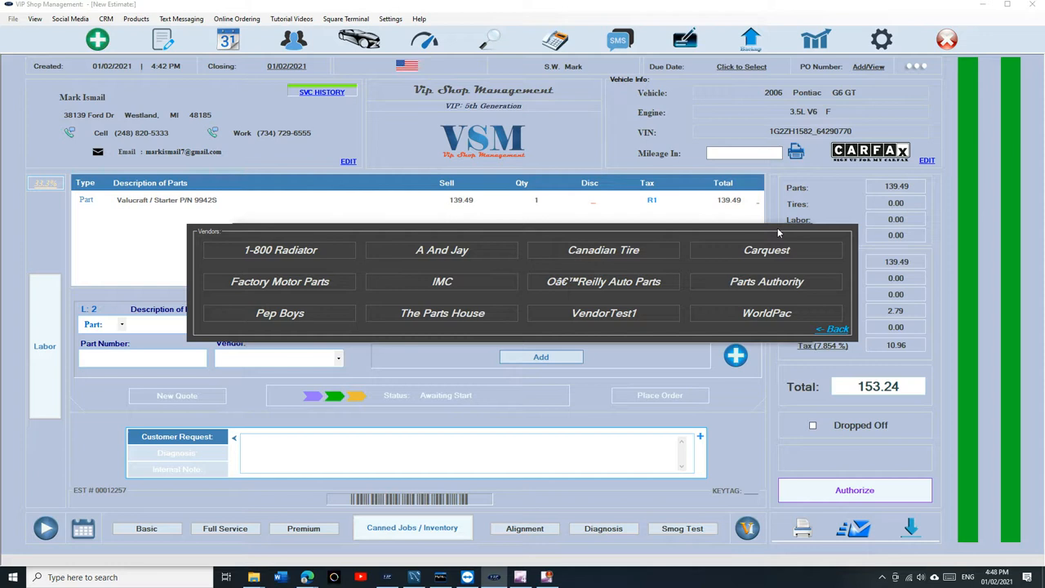
mouse_move(601, 265)
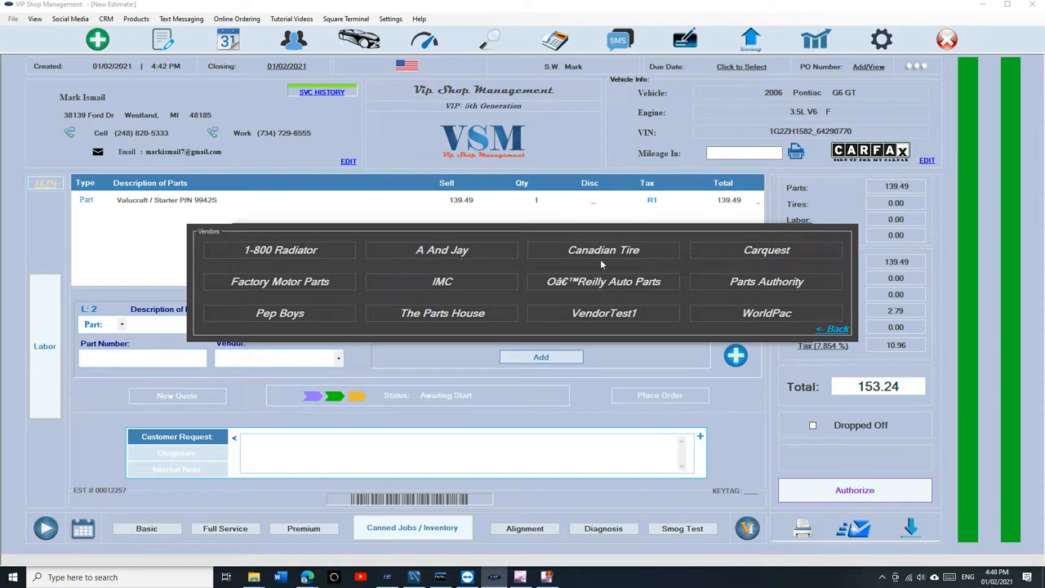
mouse_move(281, 281)
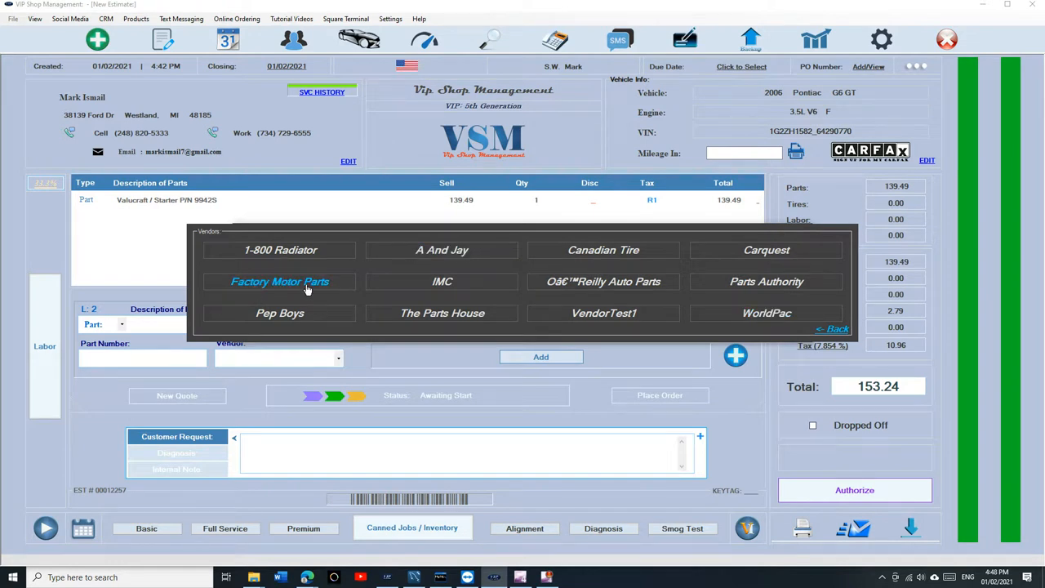
mouse_move(766, 280)
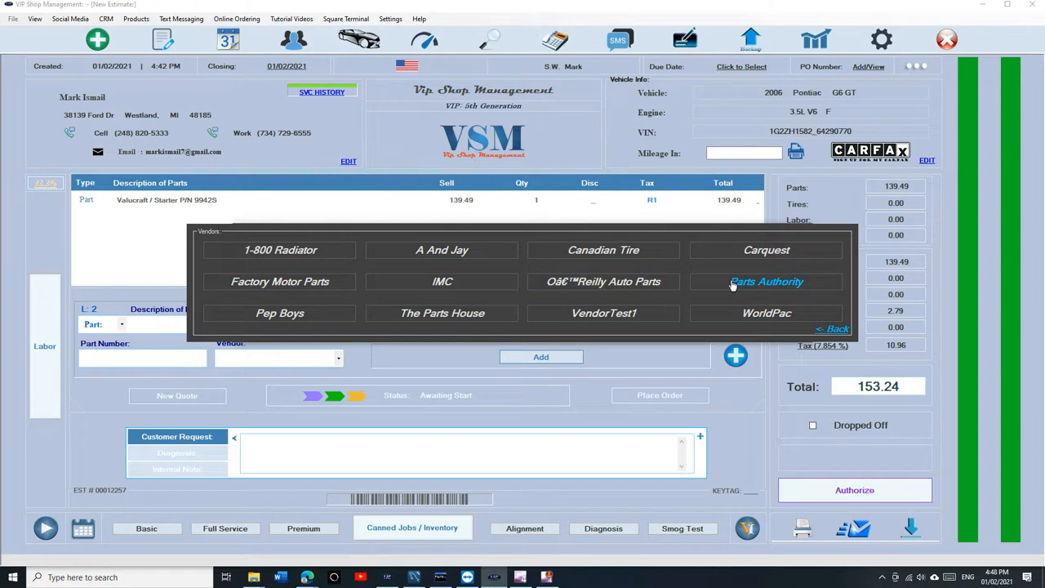
mouse_move(286, 327)
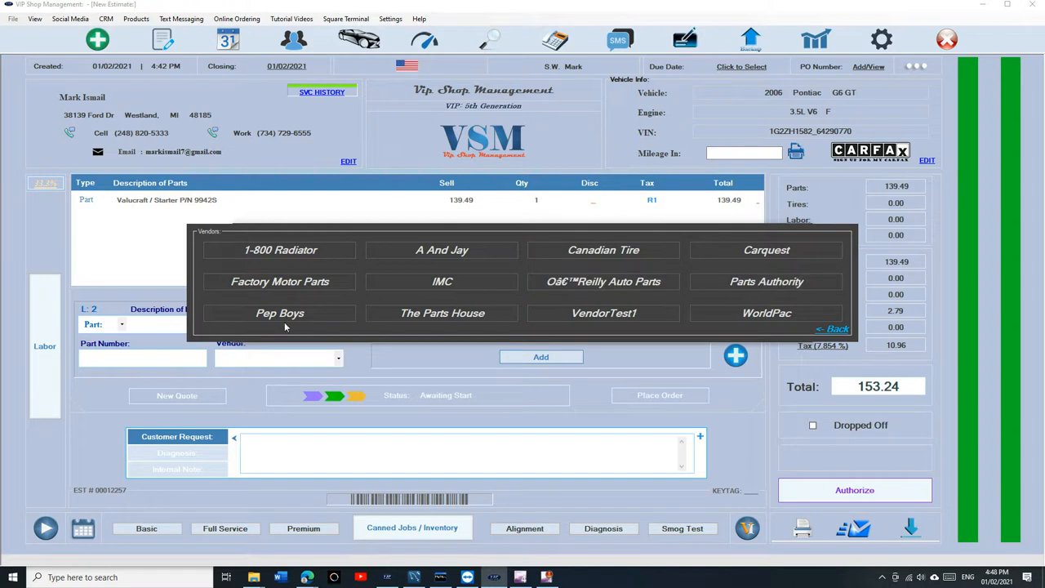
mouse_move(766, 314)
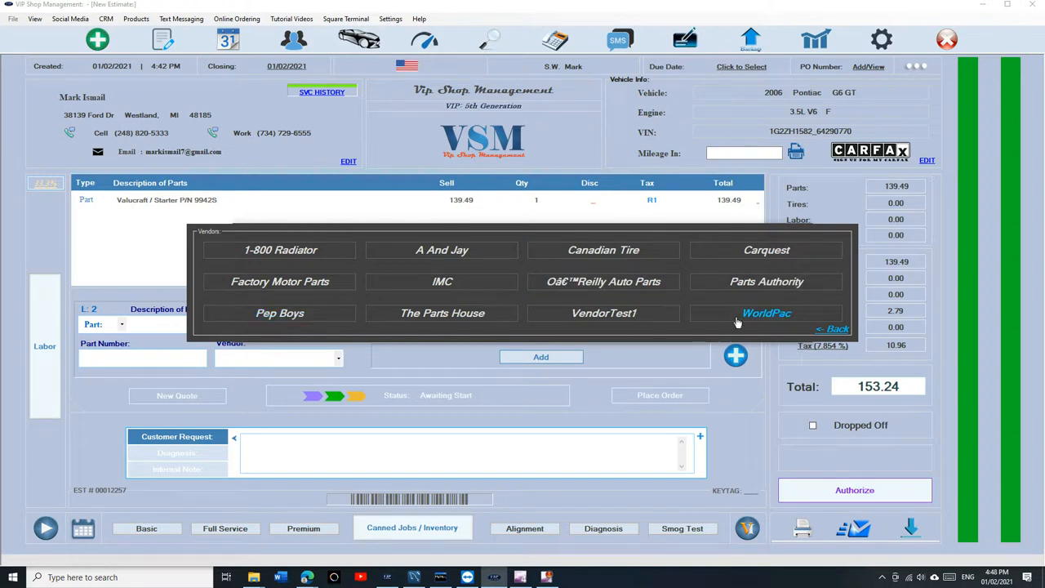
- Open the WorldPac catalog for the 2006 Pontiac G6 3.5L
click(766, 313)
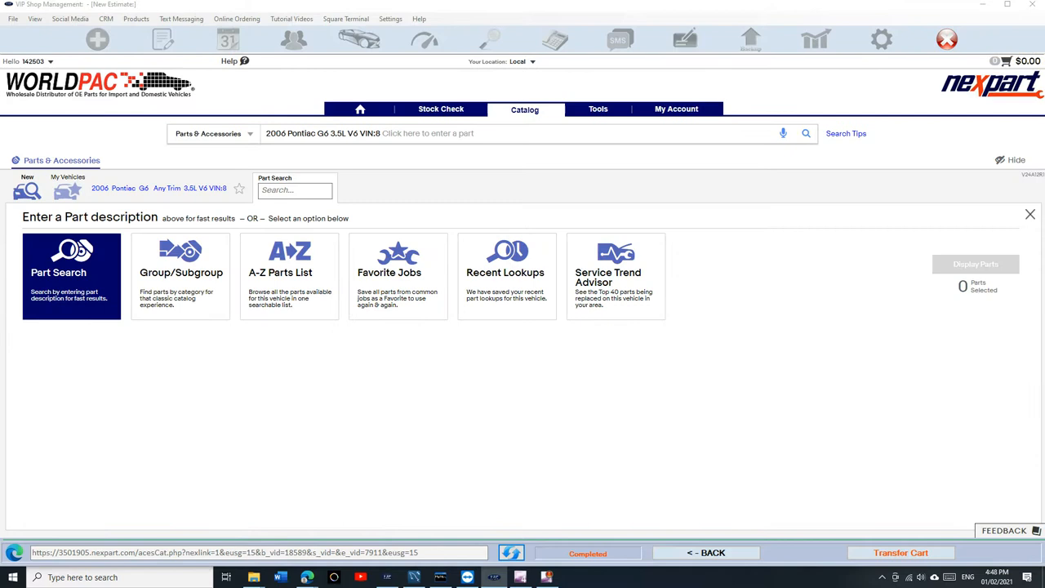
mouse_move(614, 276)
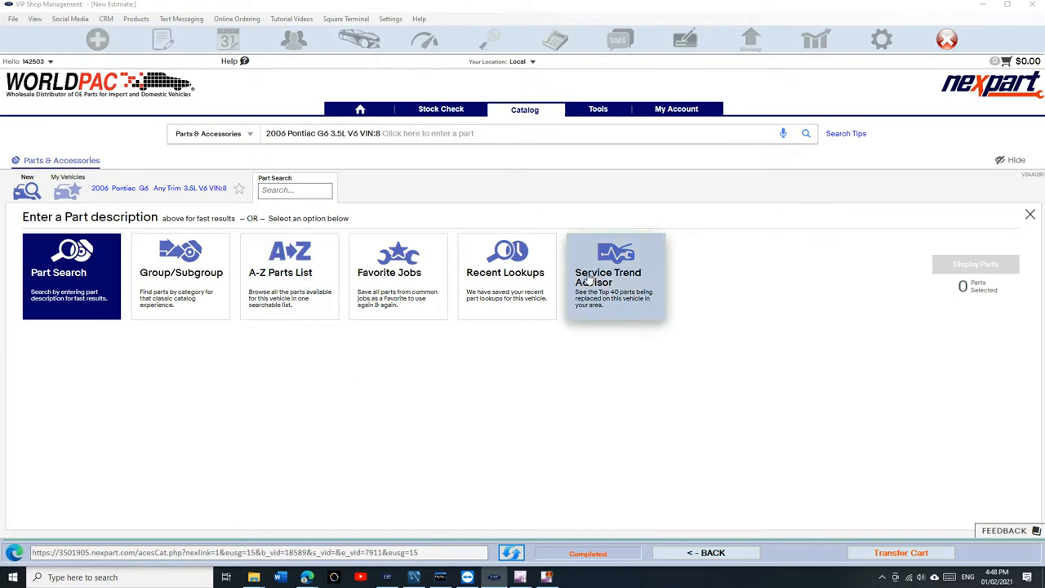
mouse_move(460, 209)
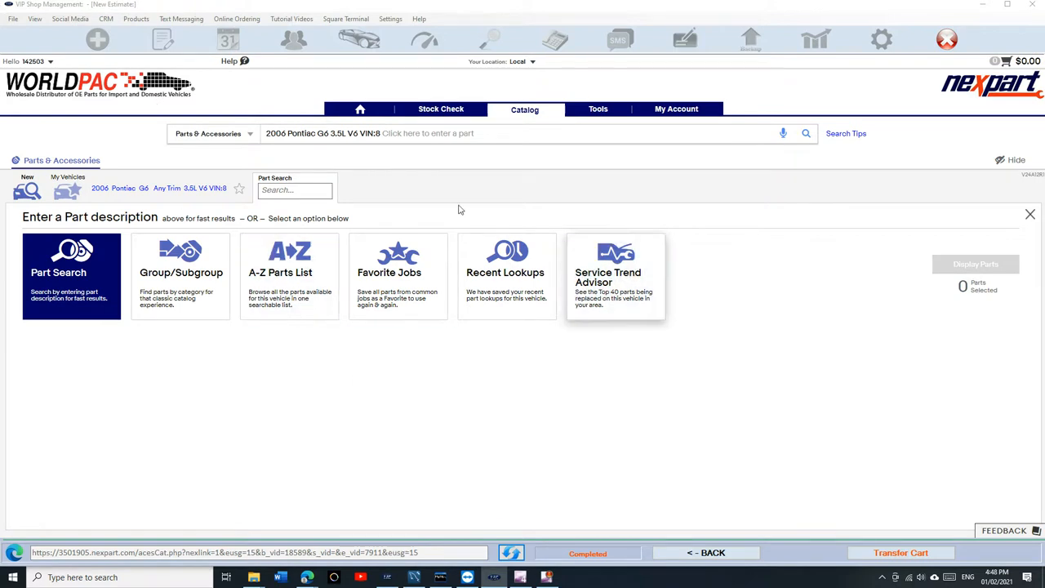
- Search WorldPac Nexpart for 'brake pad', bringing up front and rear disc pad set suggestions
click(293, 190)
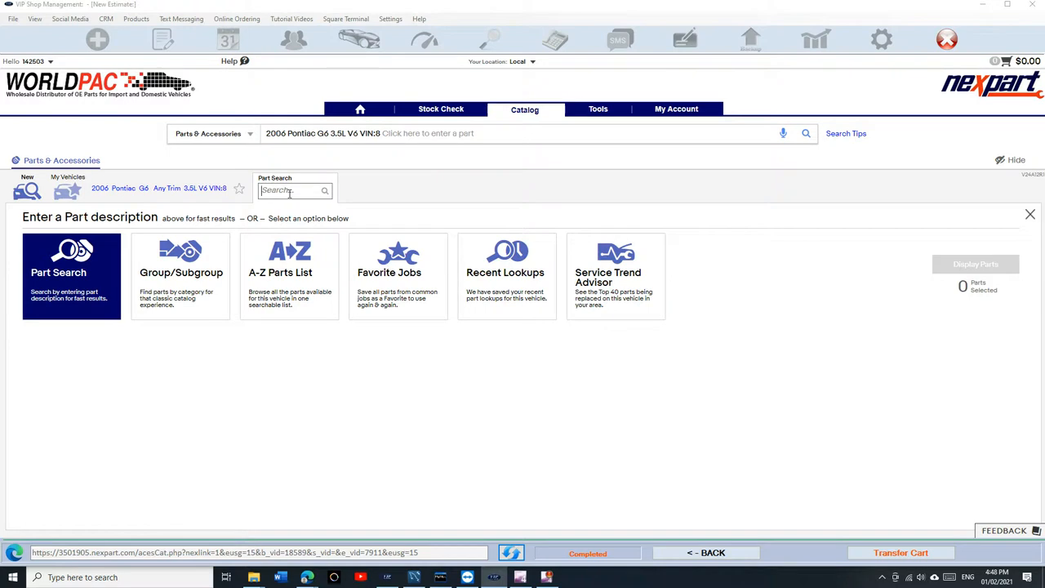
text(brake)
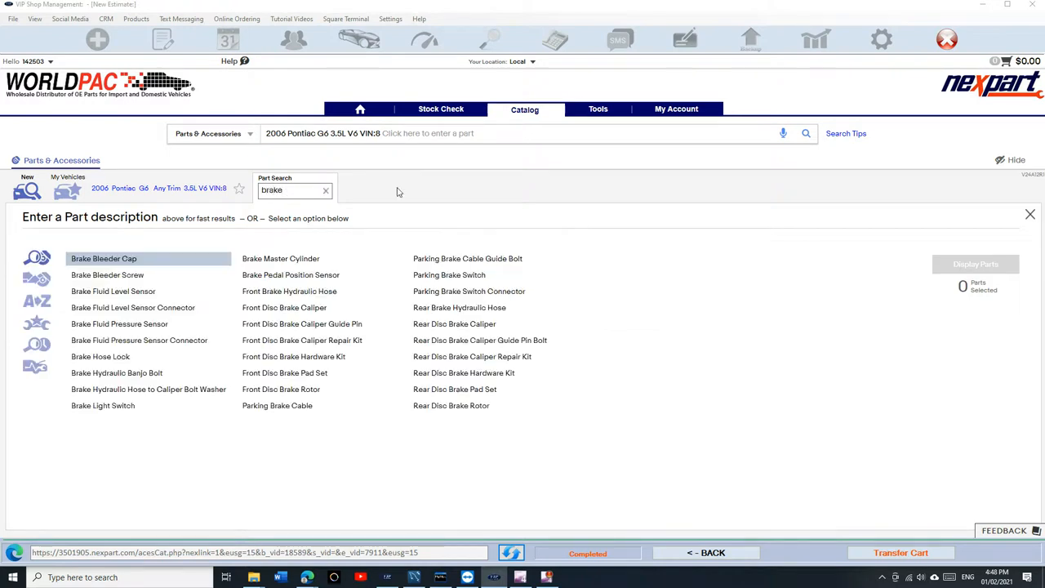
text(brake pad)
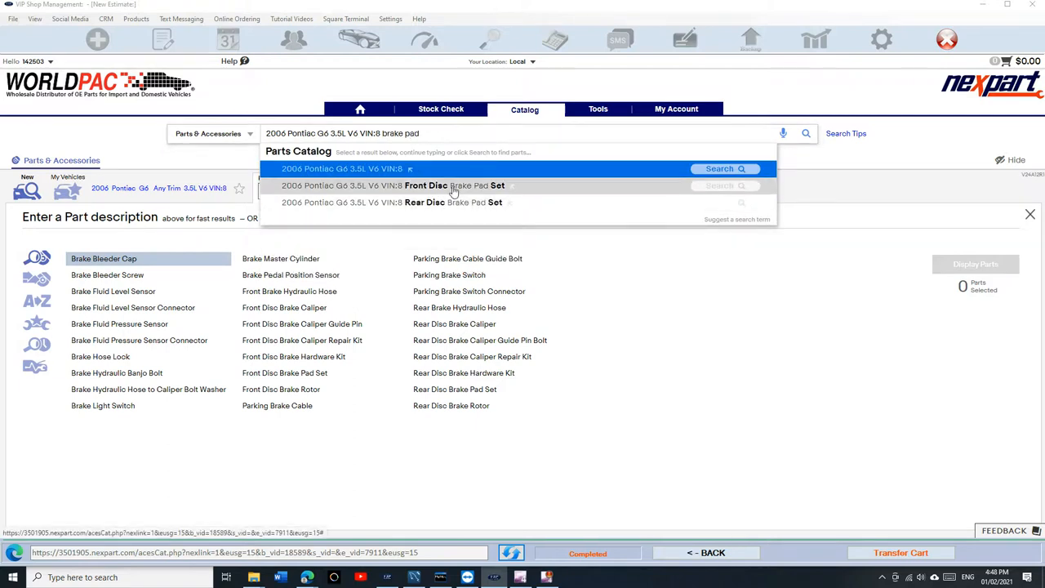
click(437, 186)
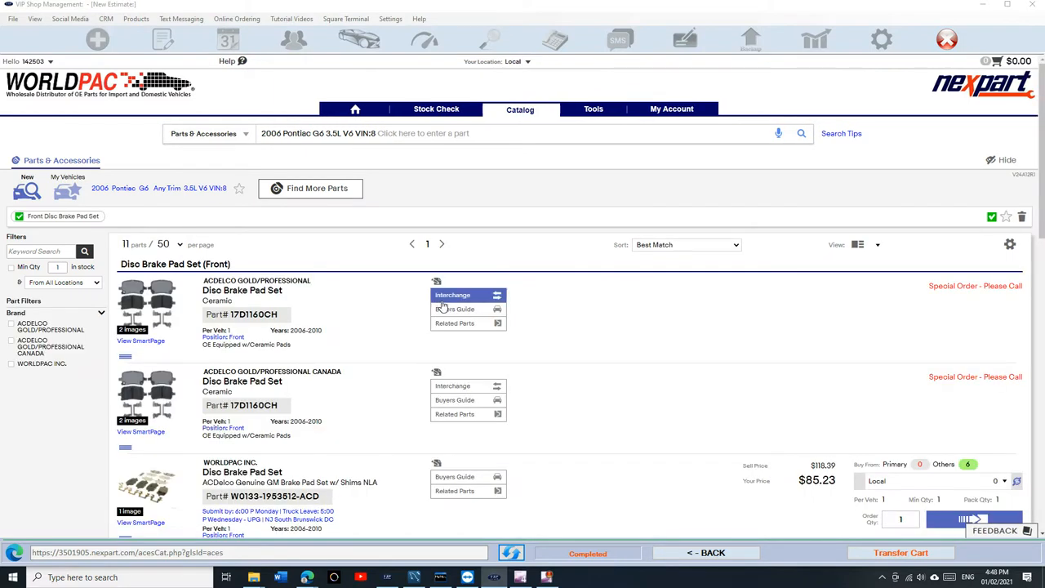
scroll(down, 3)
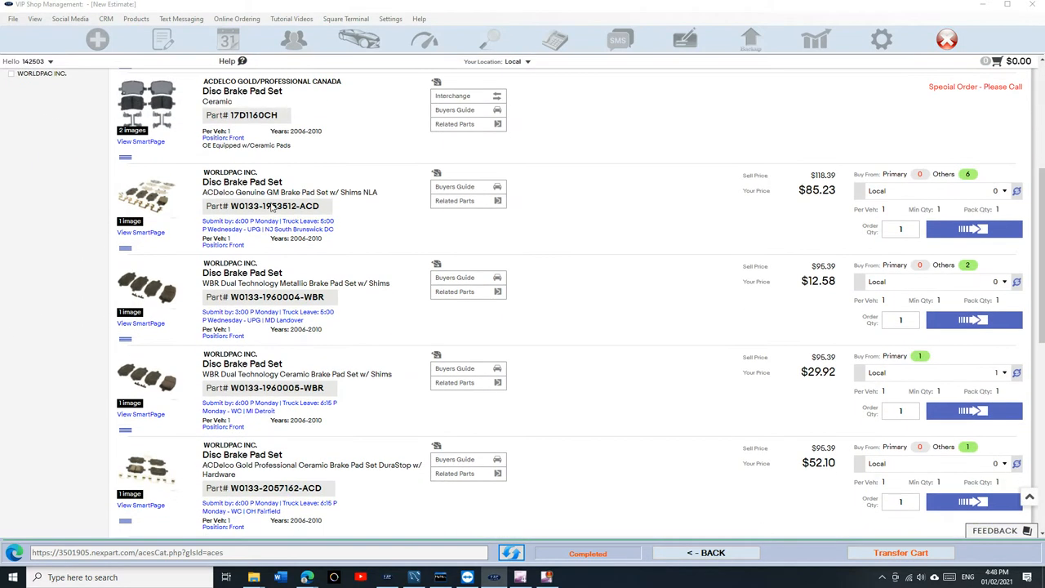
scroll(down, 3)
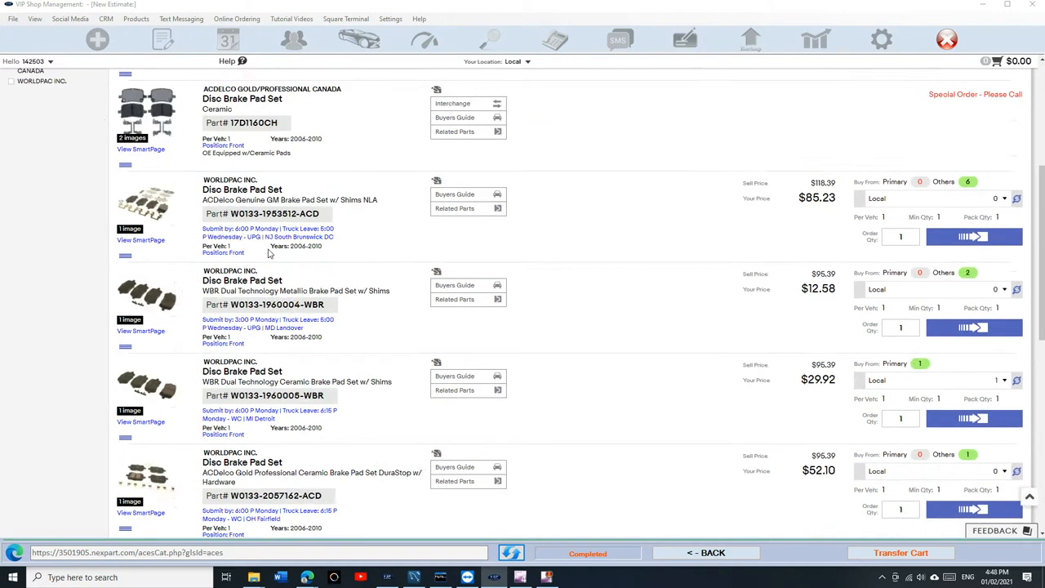
scroll(down, 3)
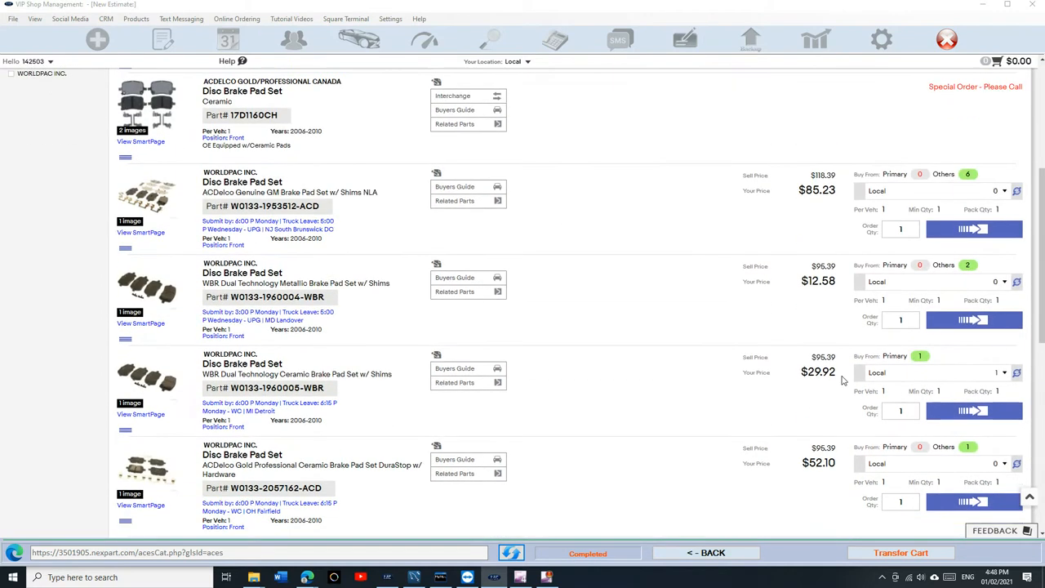
click(973, 412)
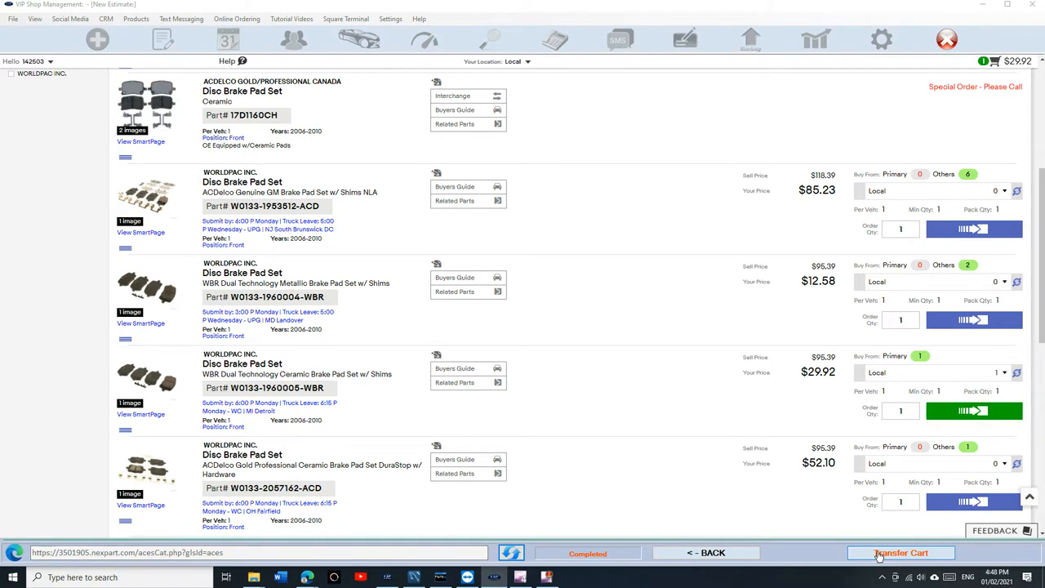
click(901, 552)
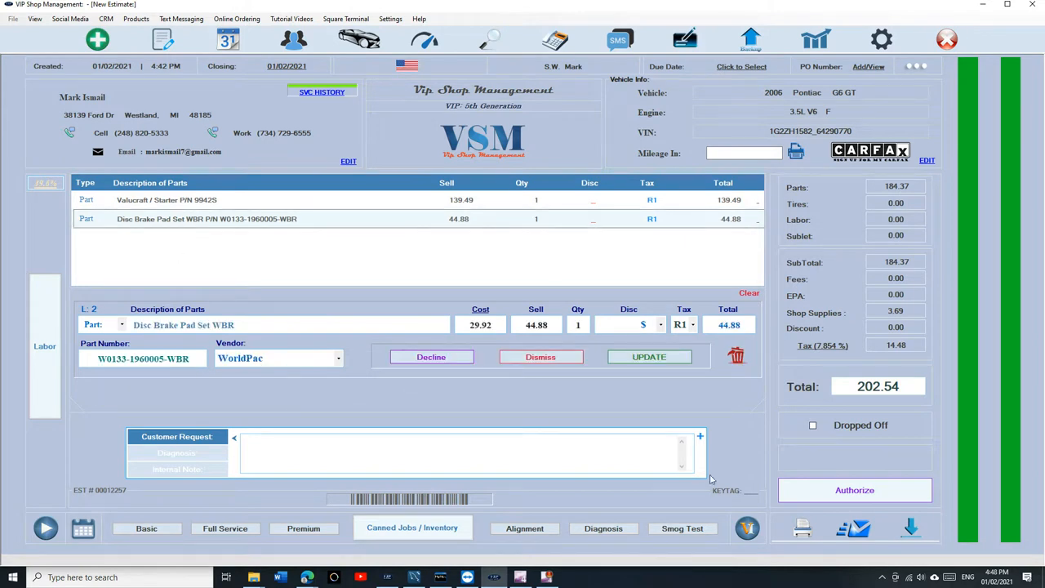
- Empty the estimate's parts list back to $1.00 and bring up the online vendor choices
click(650, 356)
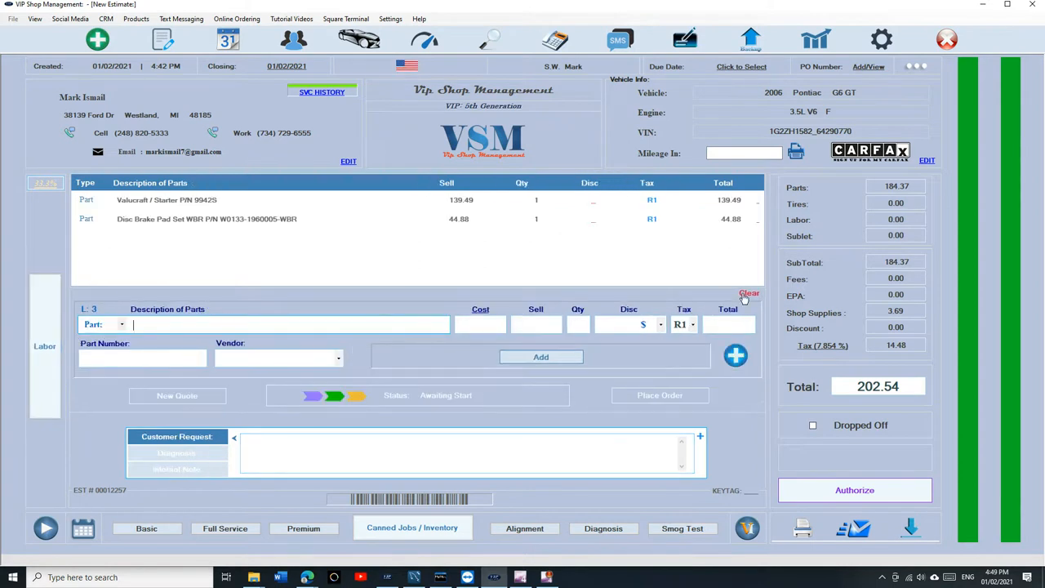
click(748, 292)
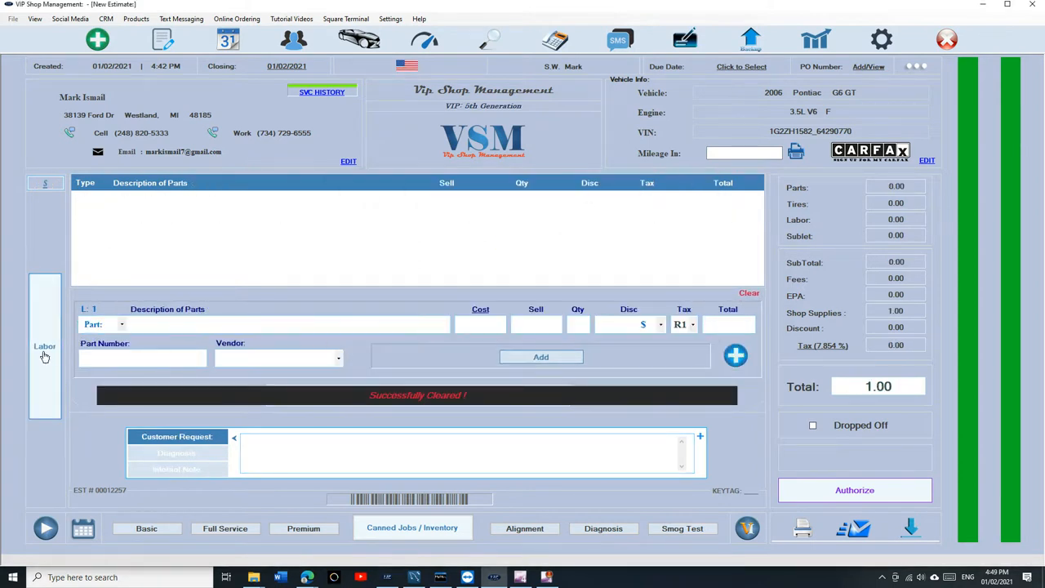
click(735, 356)
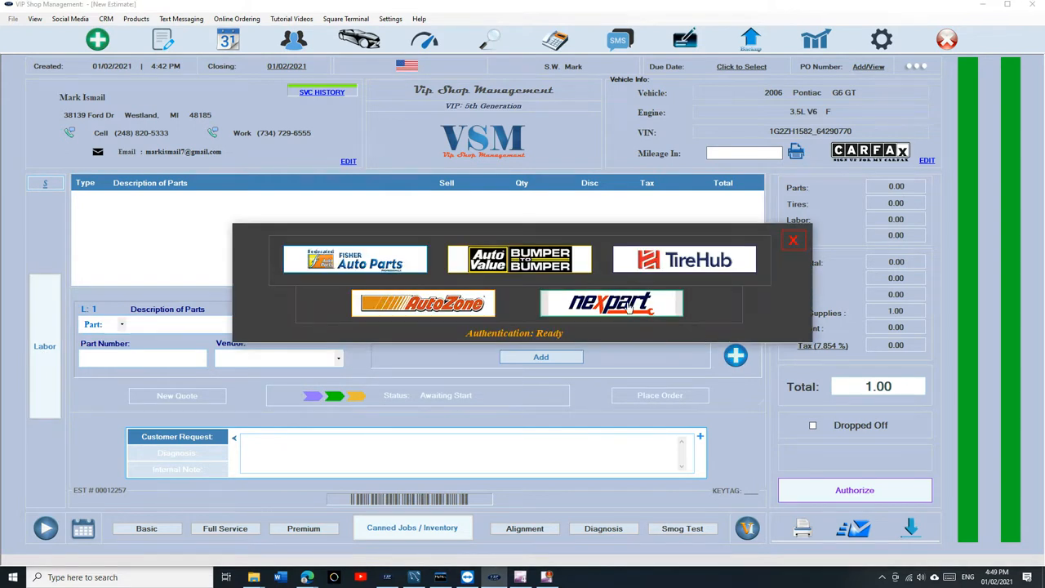
- Try the Nexpart connection, hit the login error, and close the vendor list back to the estimate
click(610, 302)
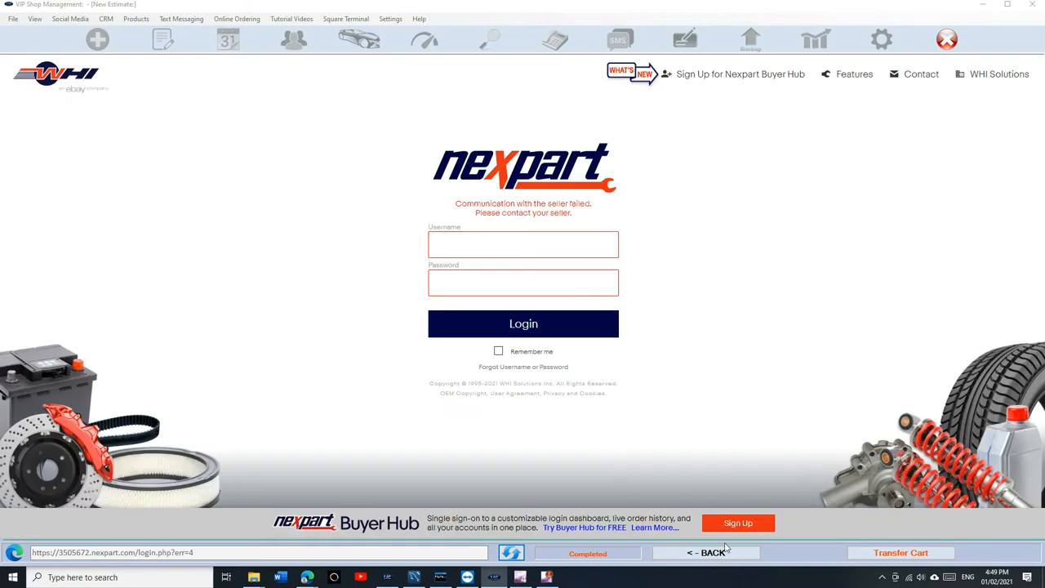
mouse_move(705, 559)
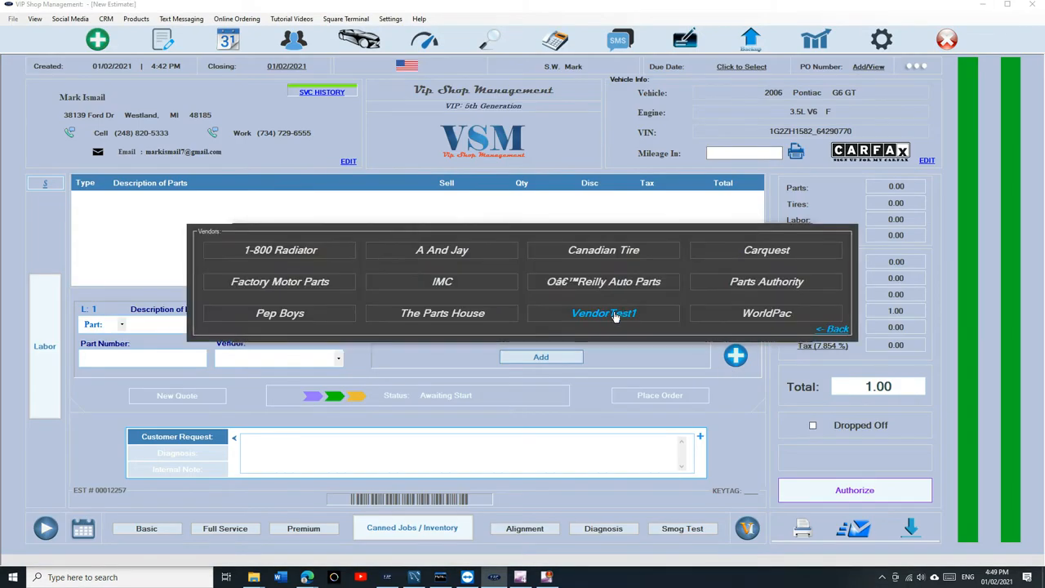
click(602, 313)
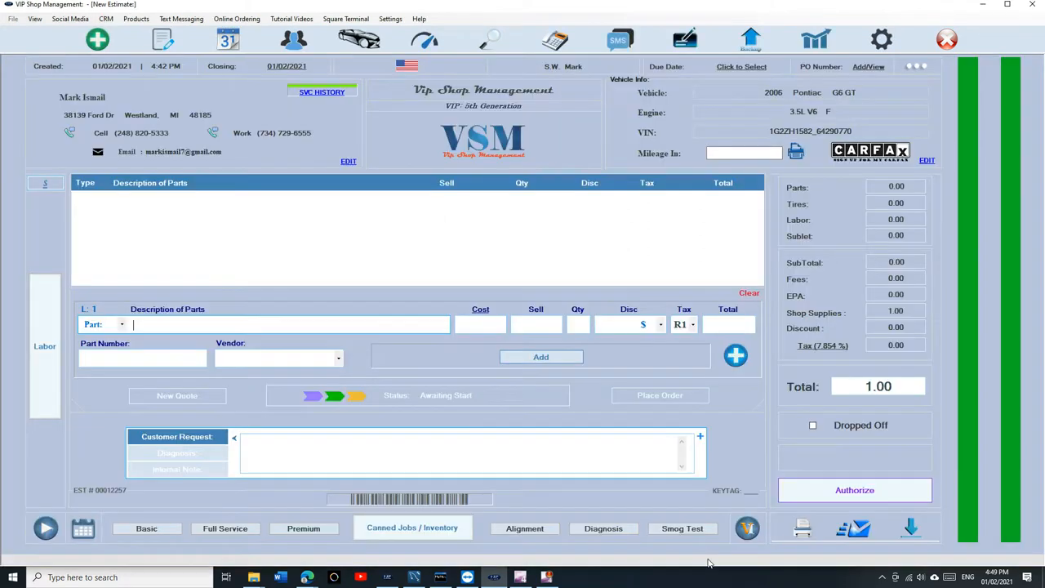
- Open the A And Jay catalog and search 'starter', listing two REMY starter motors
click(735, 356)
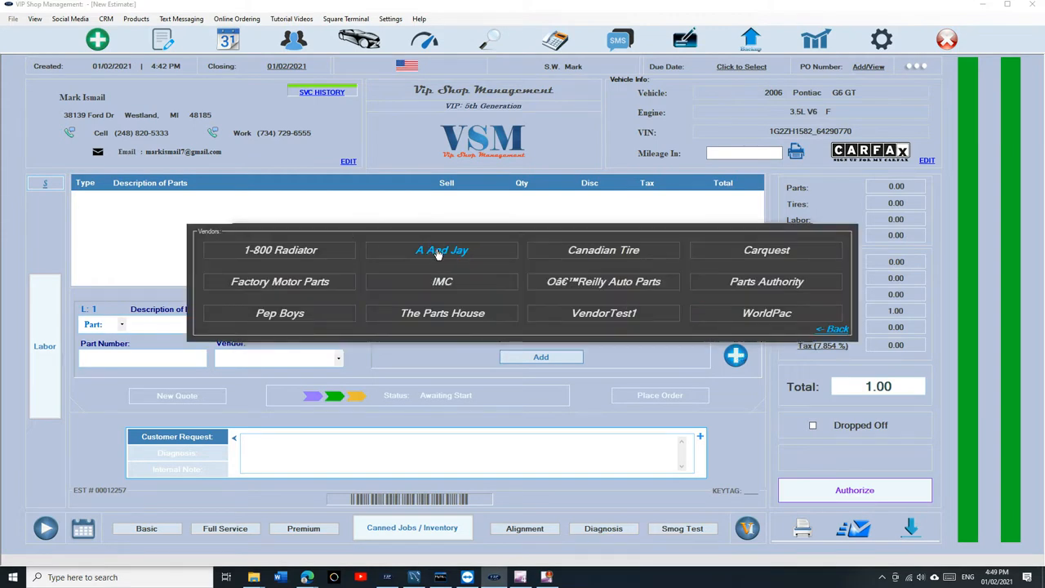
click(441, 250)
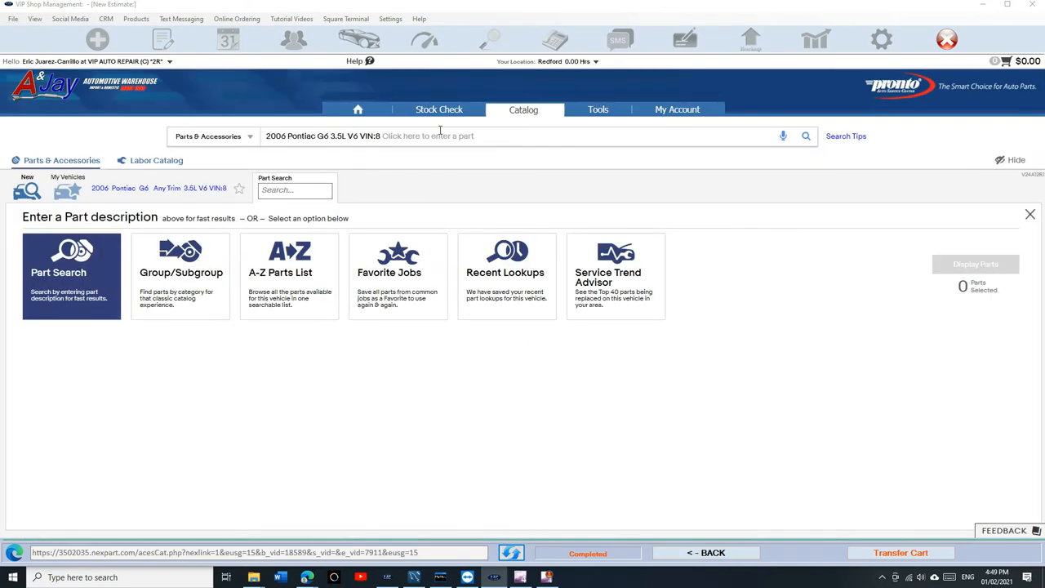
text(starter)
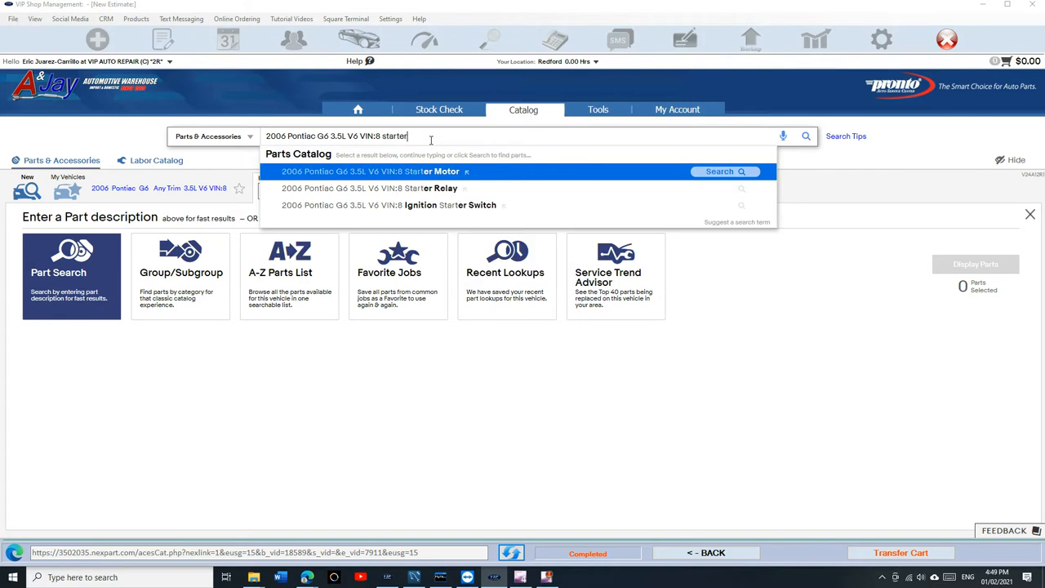
click(392, 171)
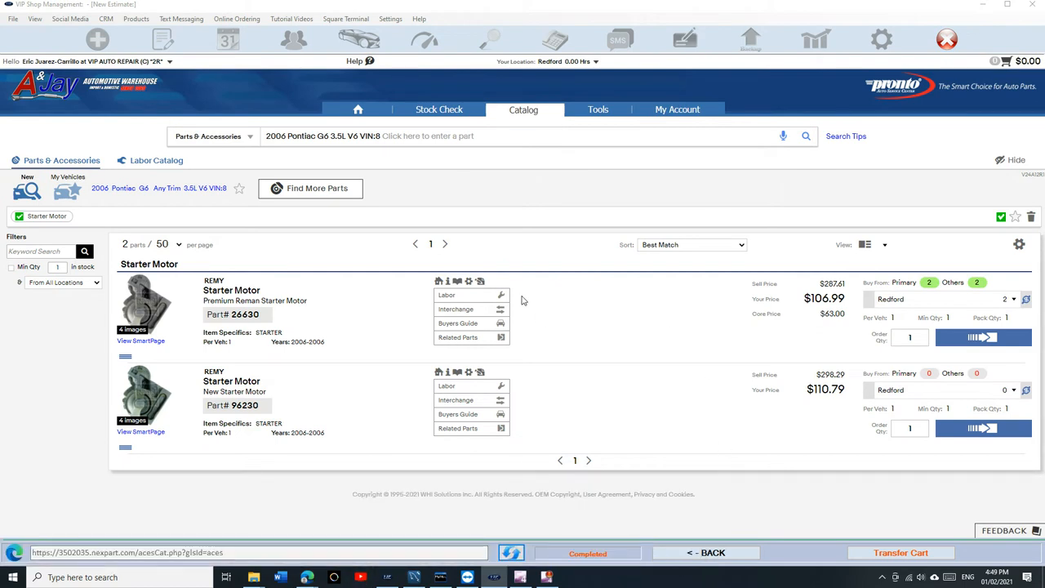
- Cart REMY starter 26630 with its 0.90-hour remove-and-replace labor, reaching $169.99
click(983, 336)
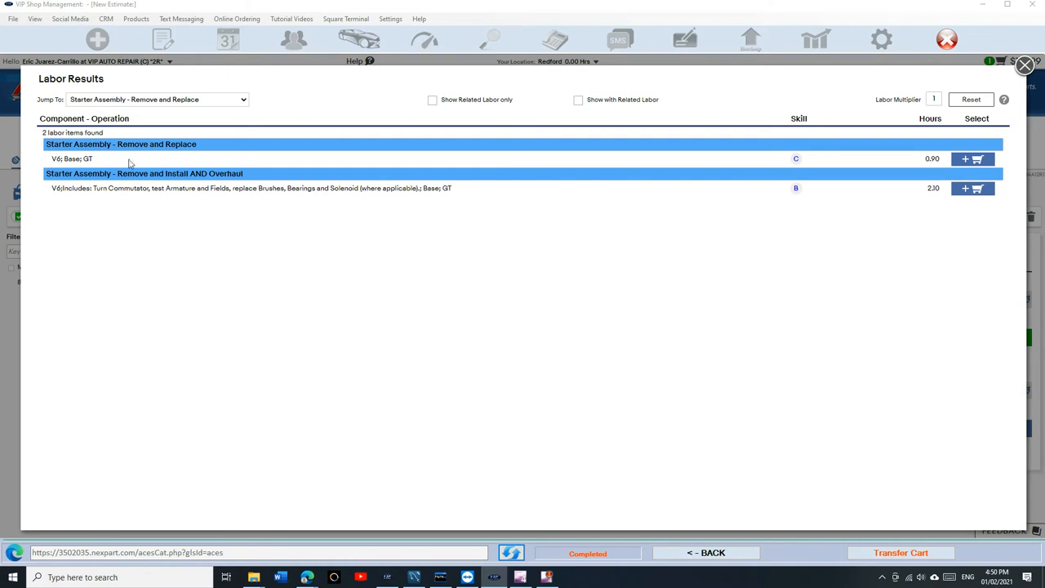
mouse_move(98, 168)
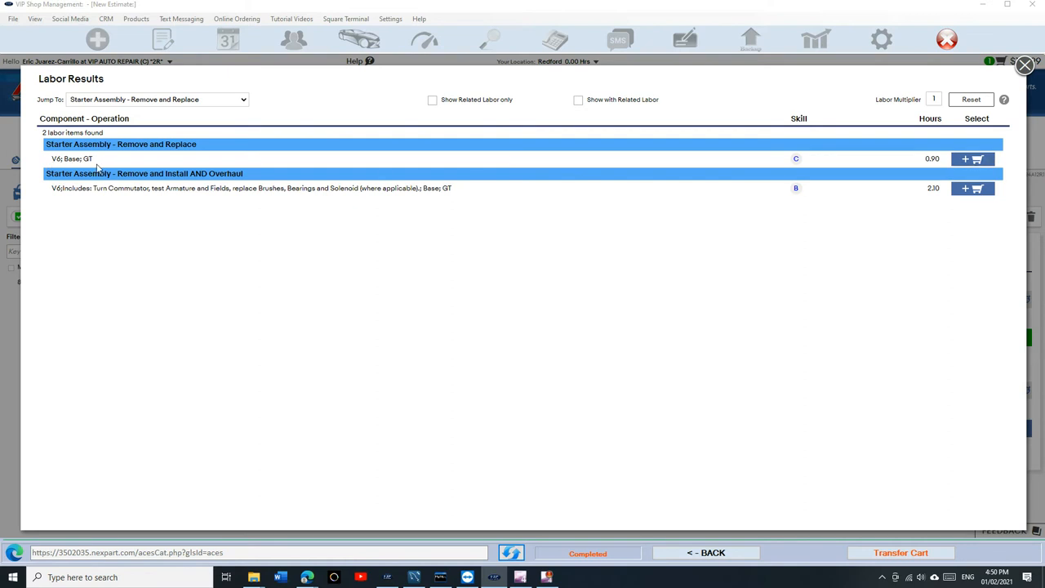
click(973, 159)
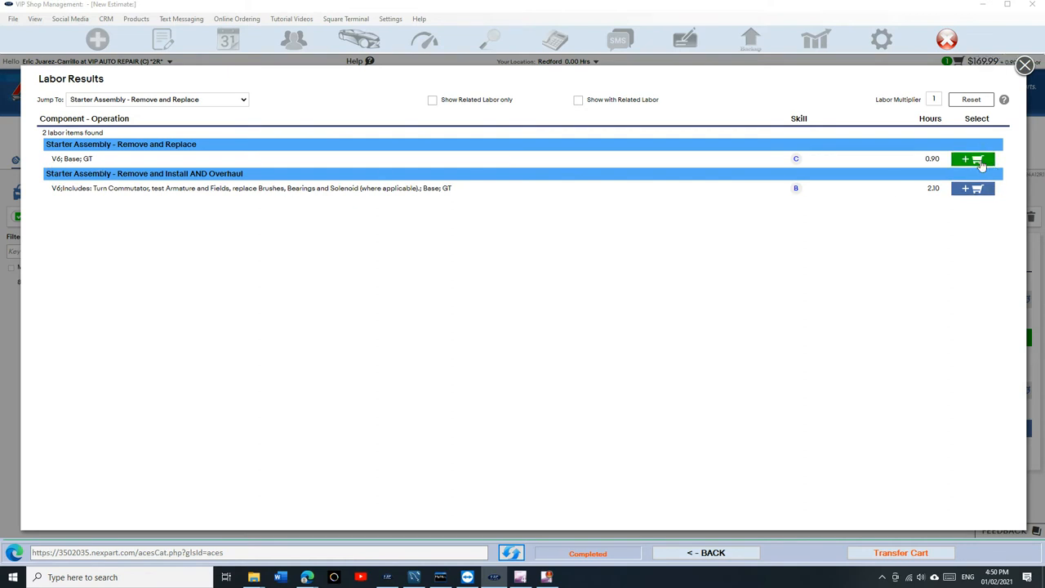
click(973, 158)
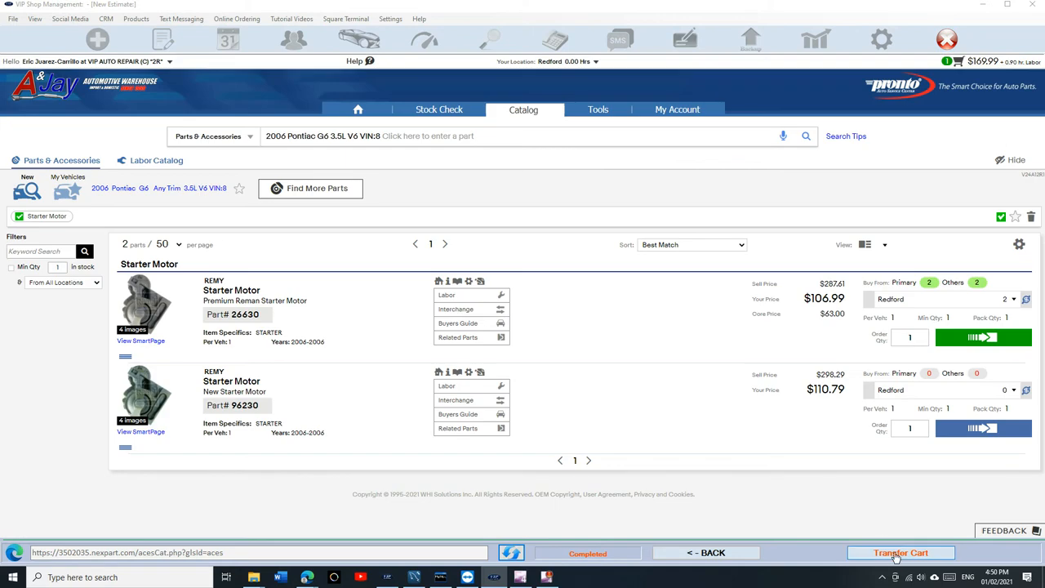
- Transfer the cart so the Remy starter lands on the estimate at $160.49, and review its line
click(902, 552)
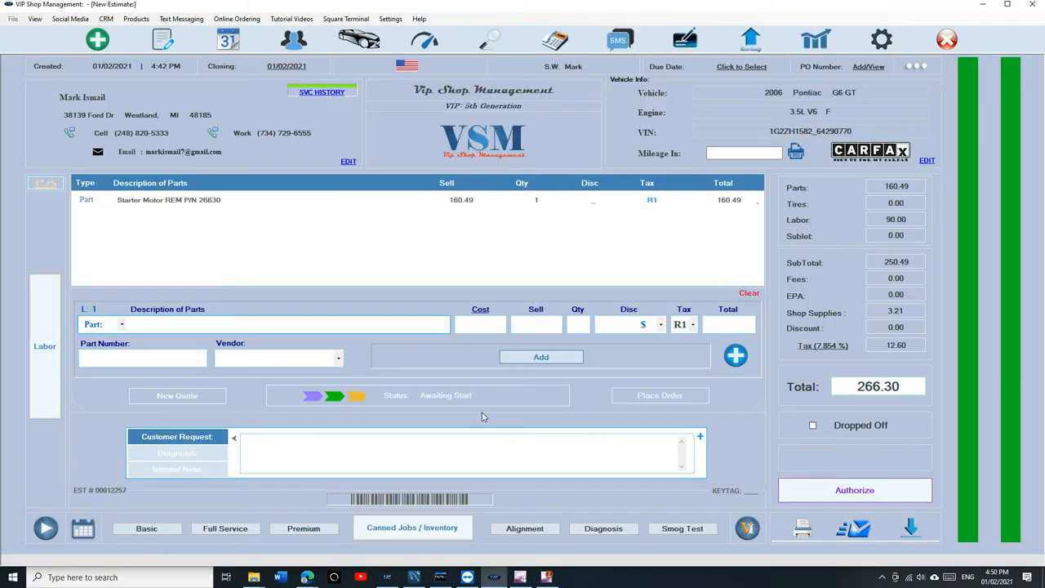
click(170, 199)
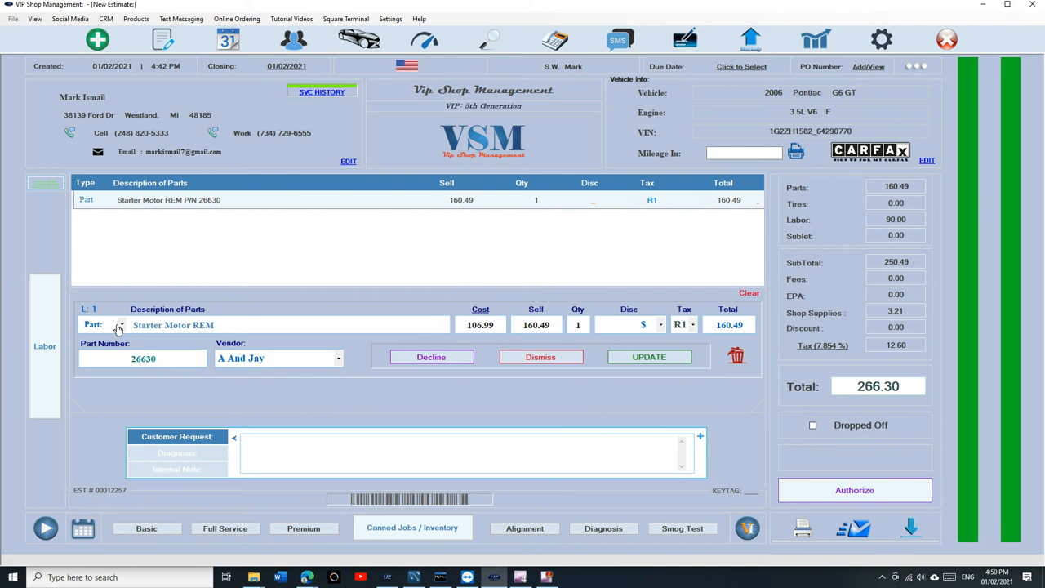
click(649, 356)
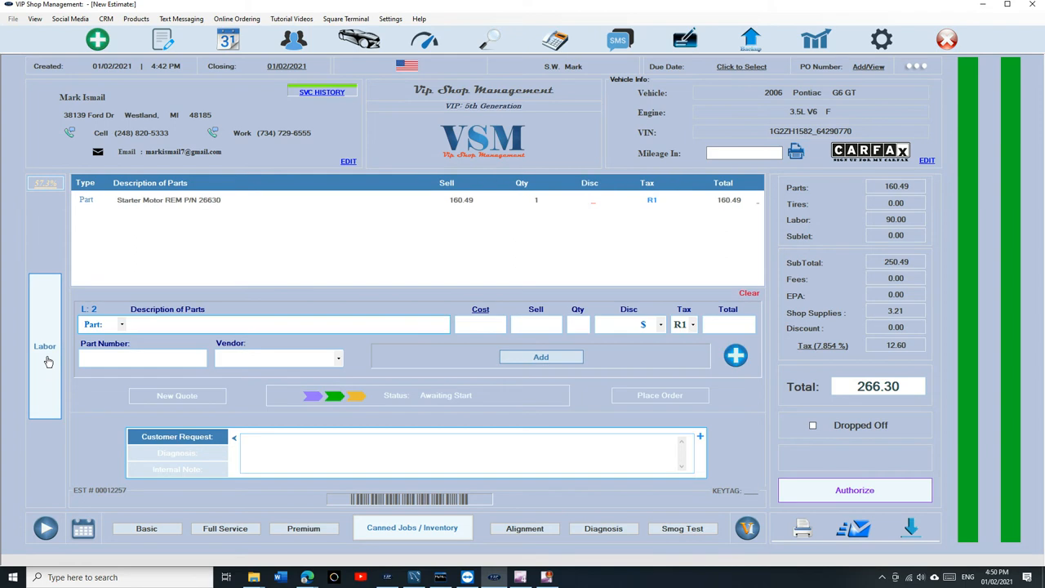
- Apply the $90 labor and authorize the estimate at a $266.30 total
click(285, 323)
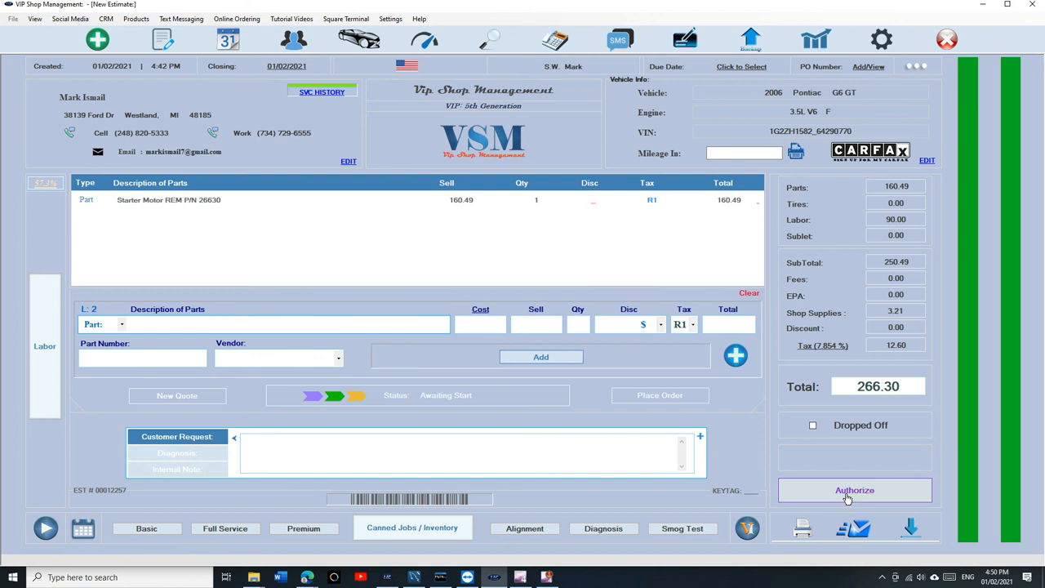
click(286, 323)
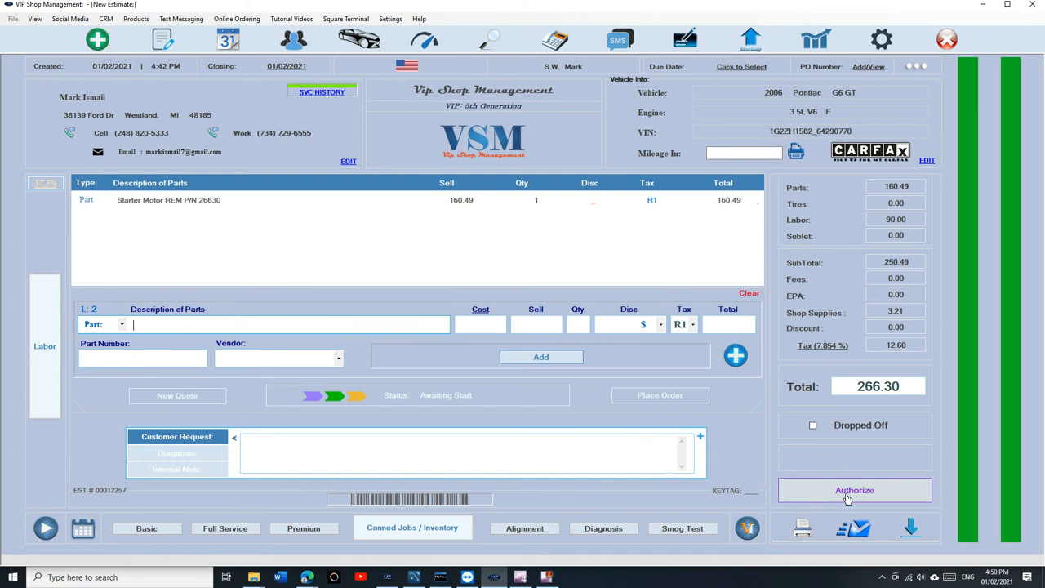